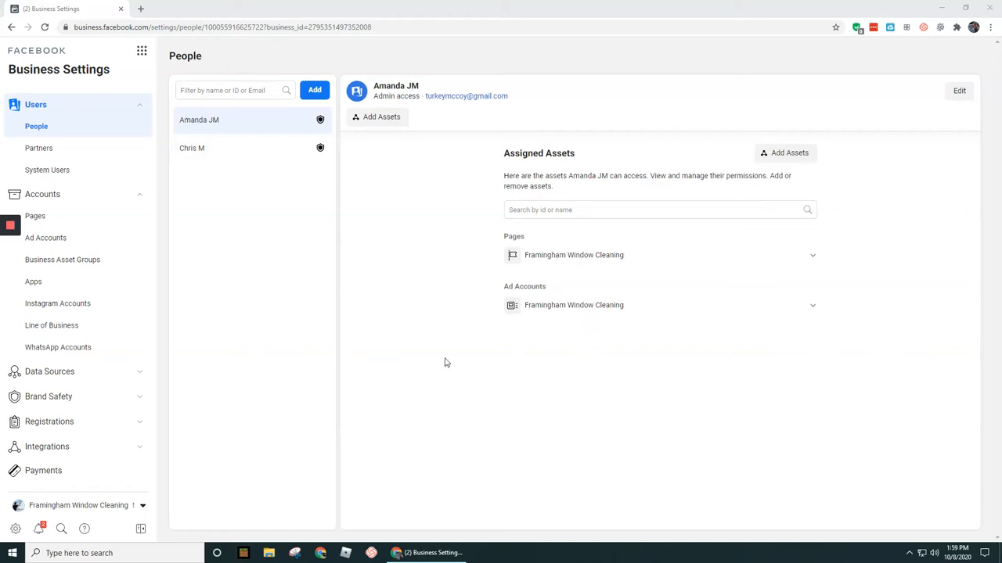
mouse_move(35, 105)
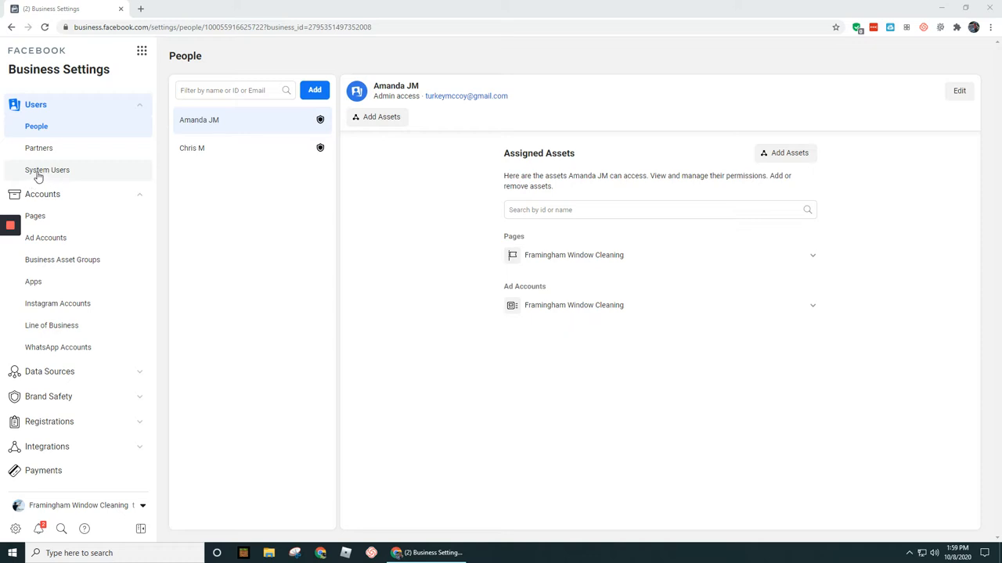
mouse_move(39, 174)
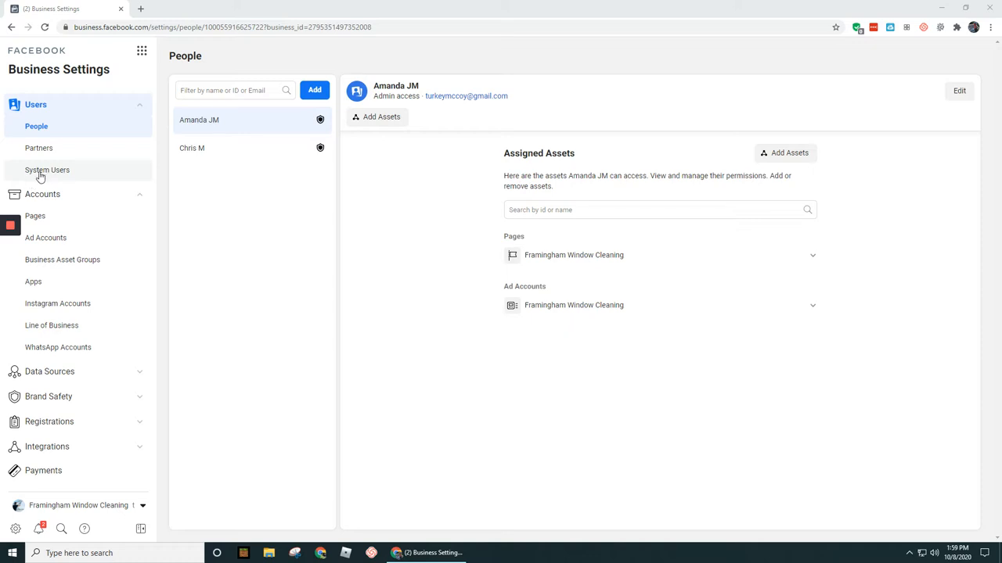
mouse_move(40, 176)
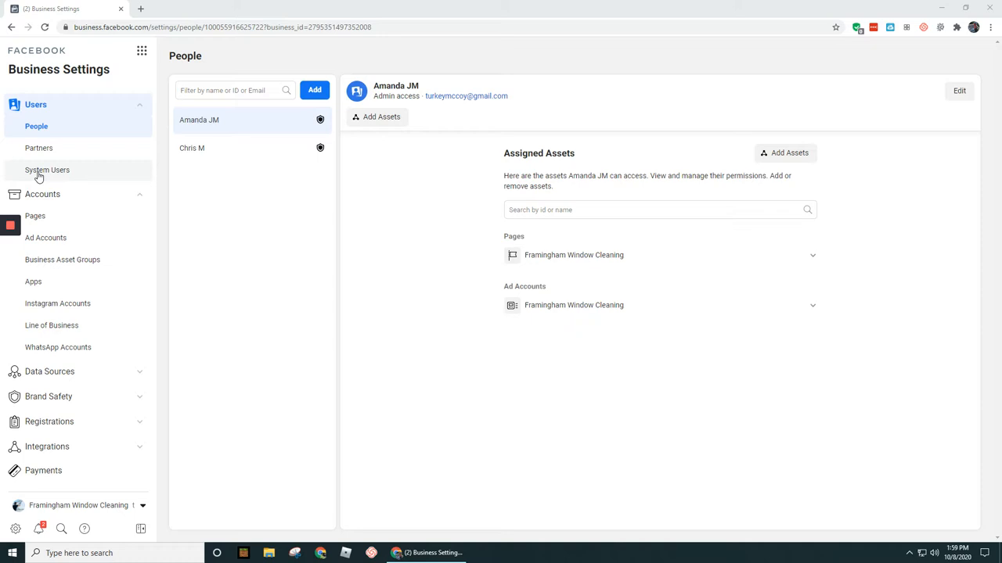
mouse_move(38, 174)
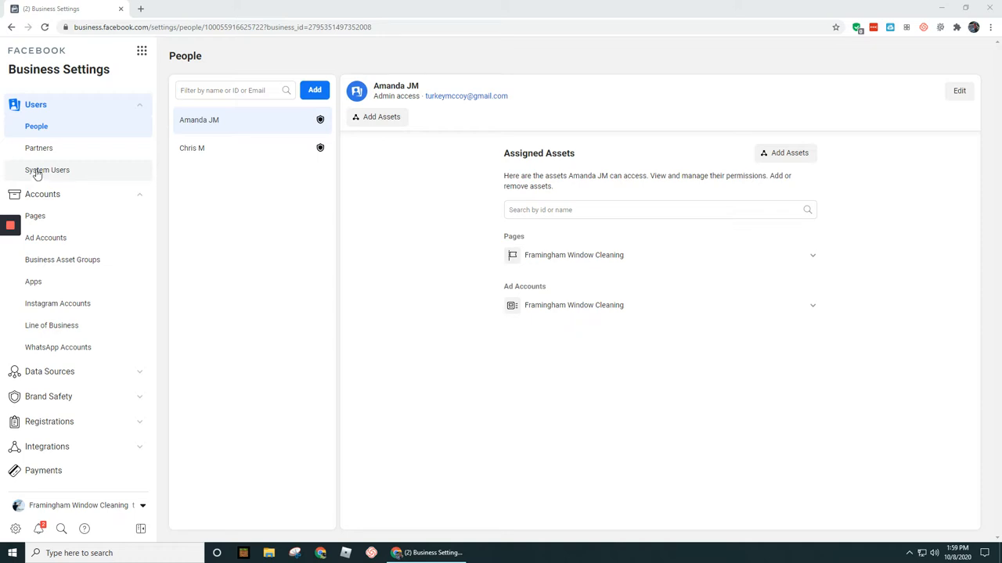
- View the System Users section, which reports no system users yet
click(47, 170)
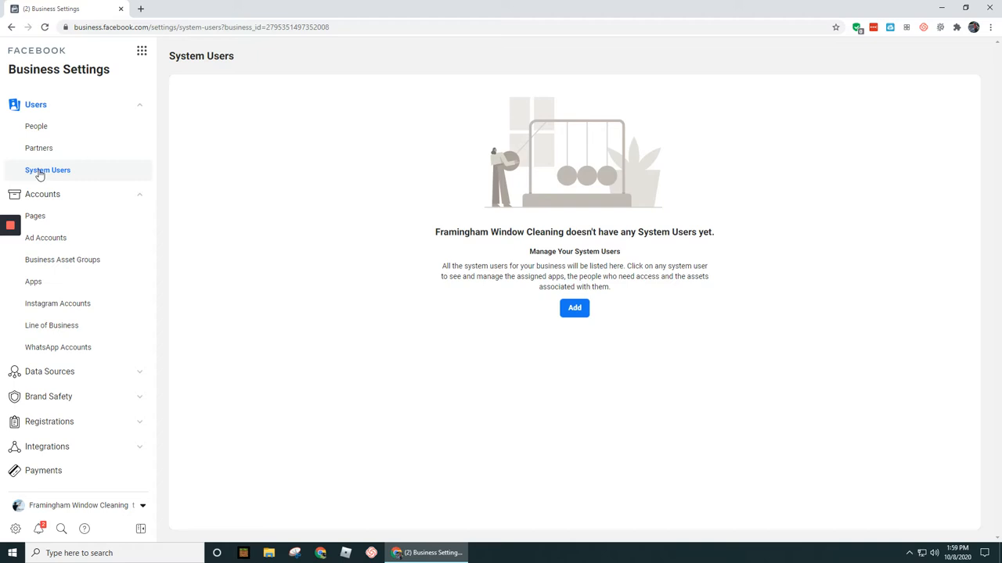
mouse_move(618, 291)
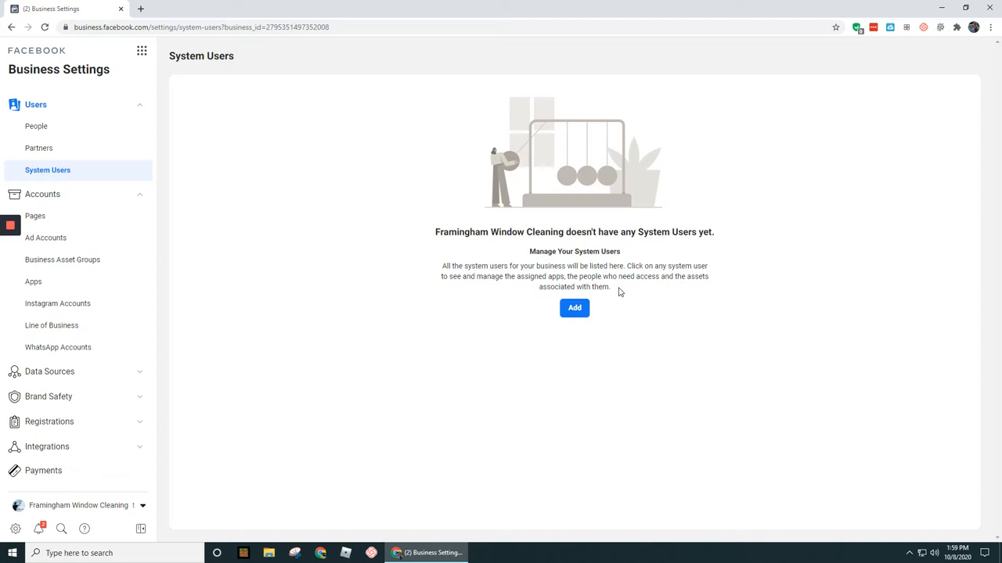
mouse_move(614, 318)
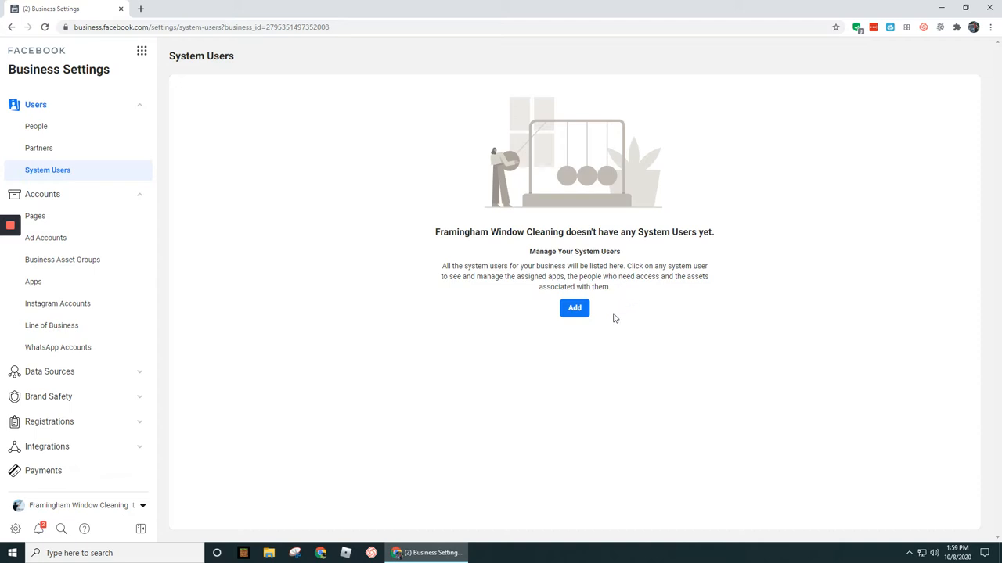
mouse_move(414, 284)
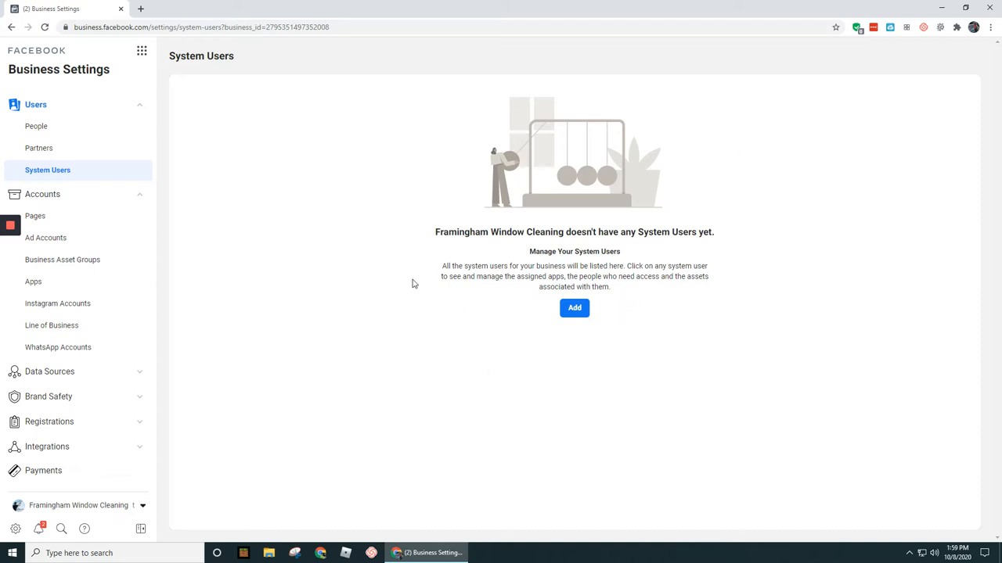
click(36, 126)
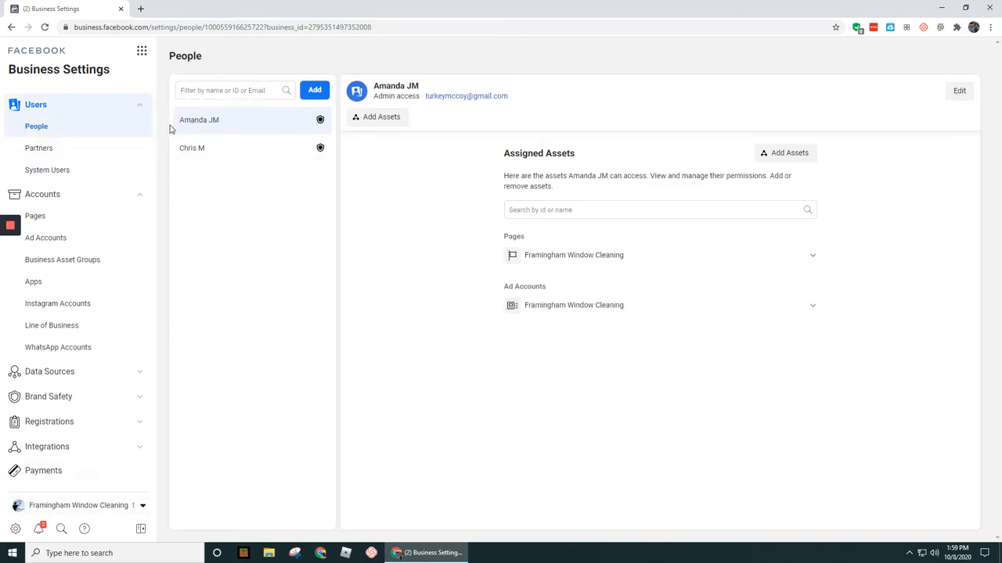
mouse_move(573, 255)
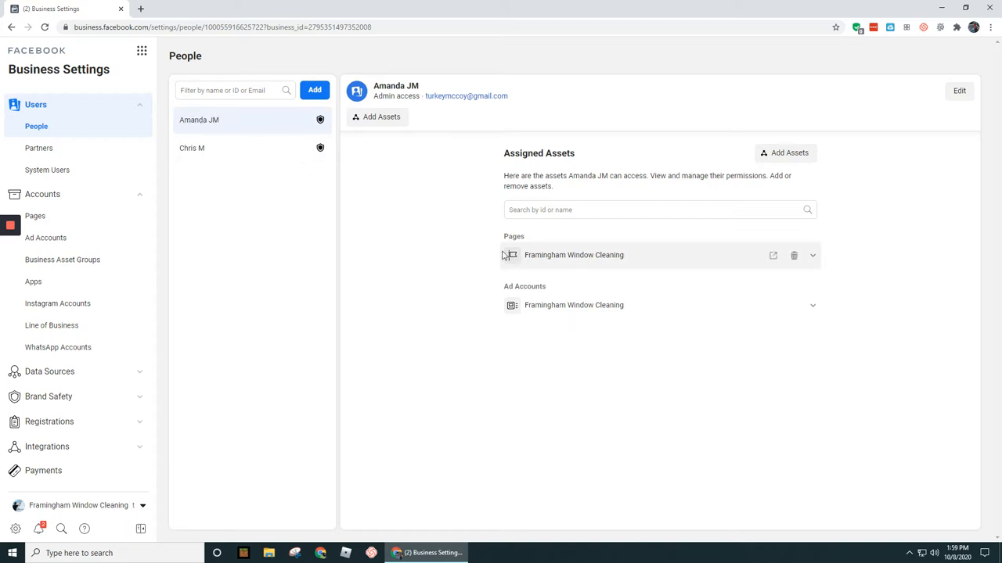
mouse_move(843, 142)
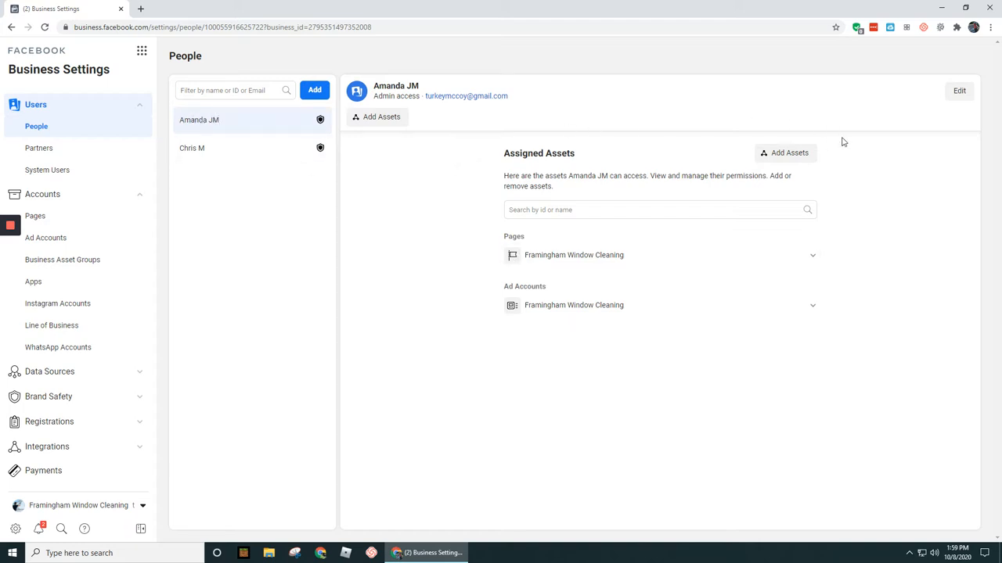
mouse_move(472, 337)
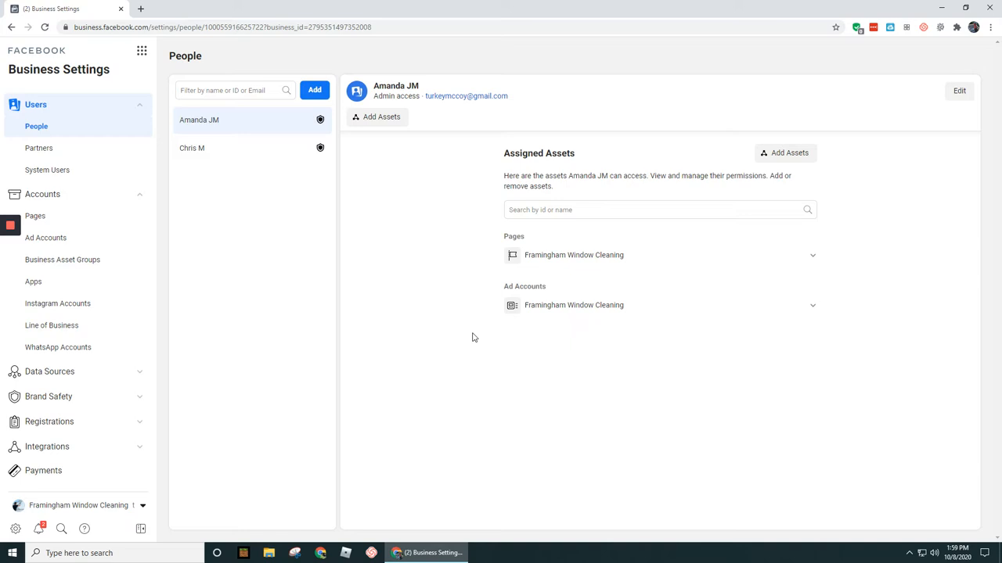
mouse_move(194, 130)
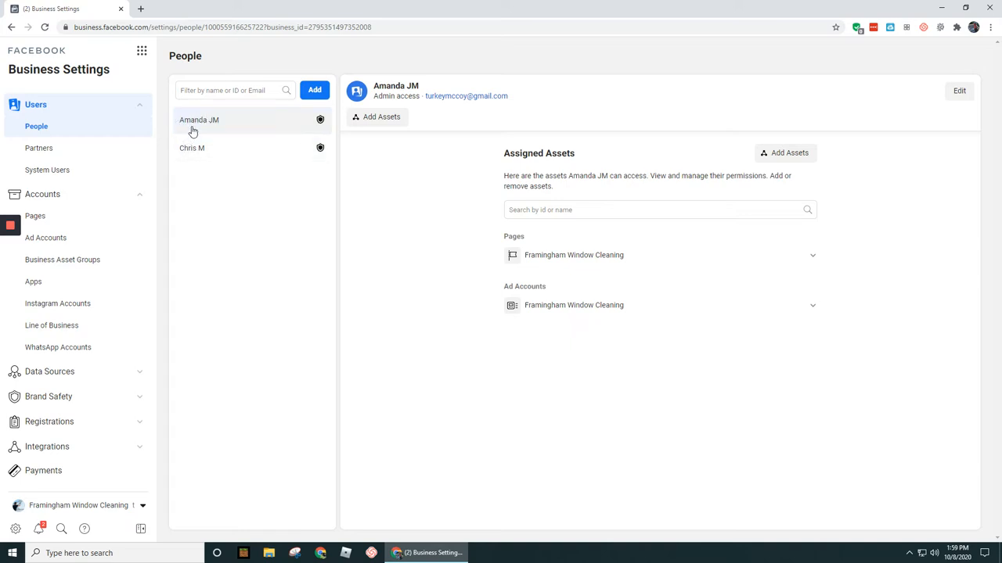
click(191, 148)
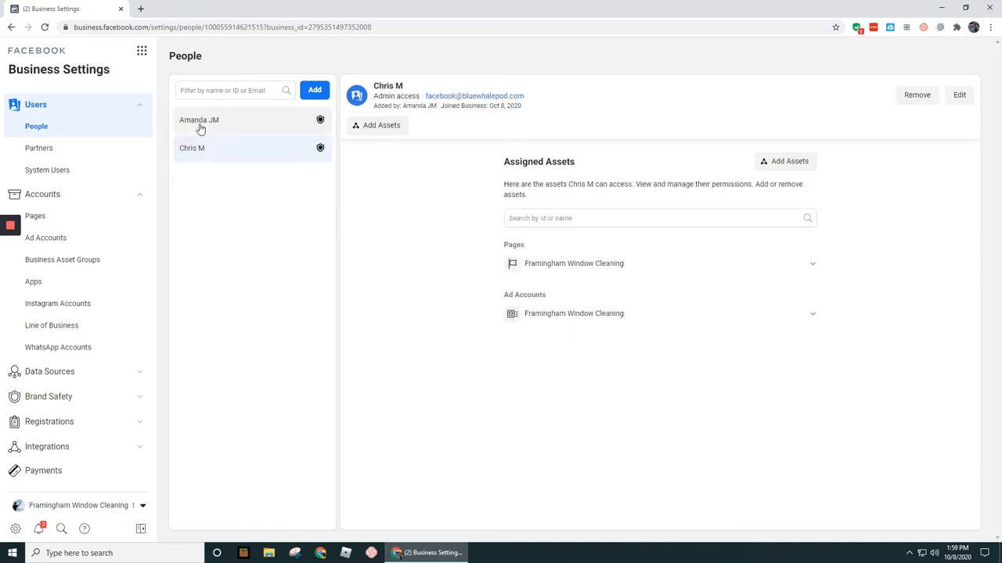
click(198, 120)
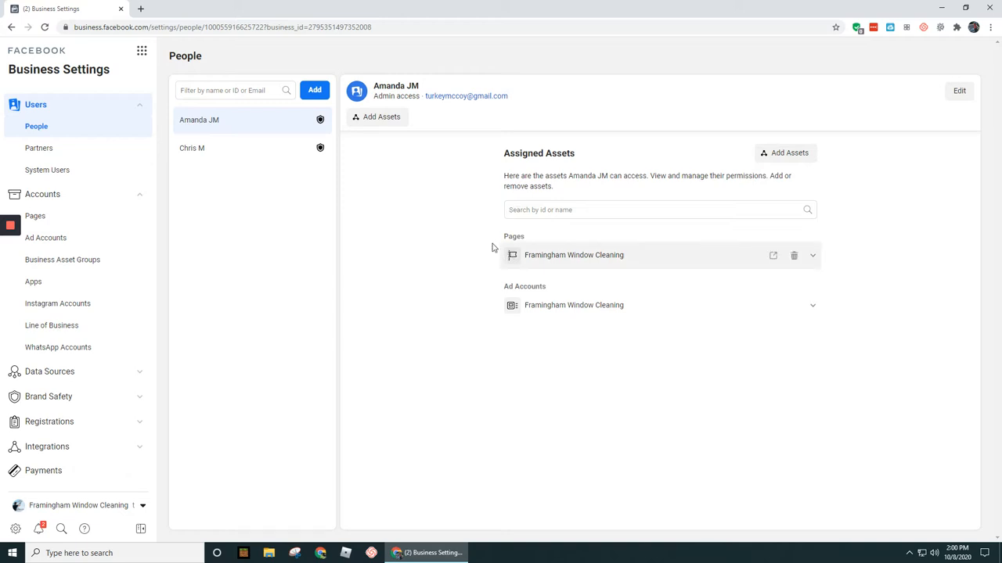
mouse_move(493, 228)
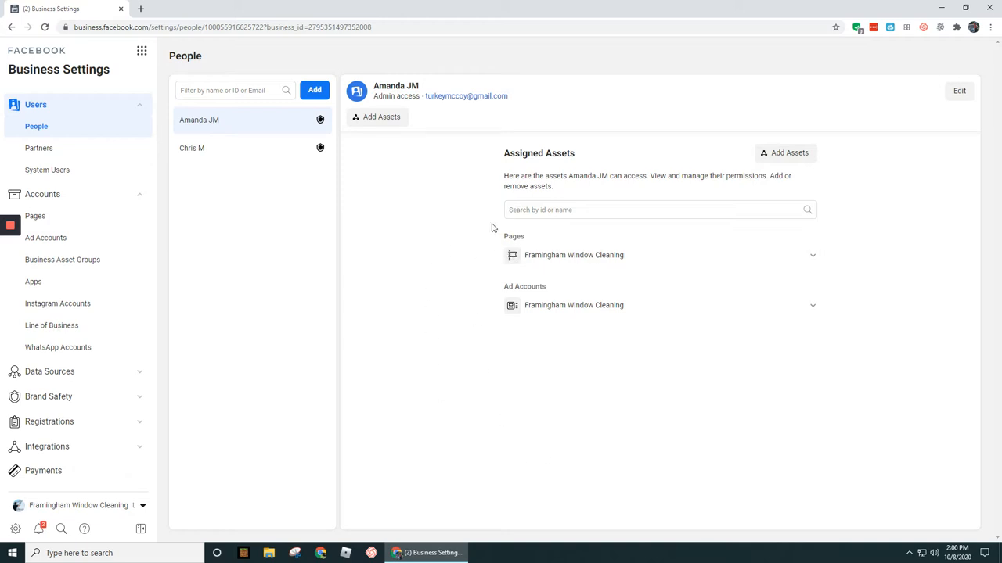
mouse_move(483, 296)
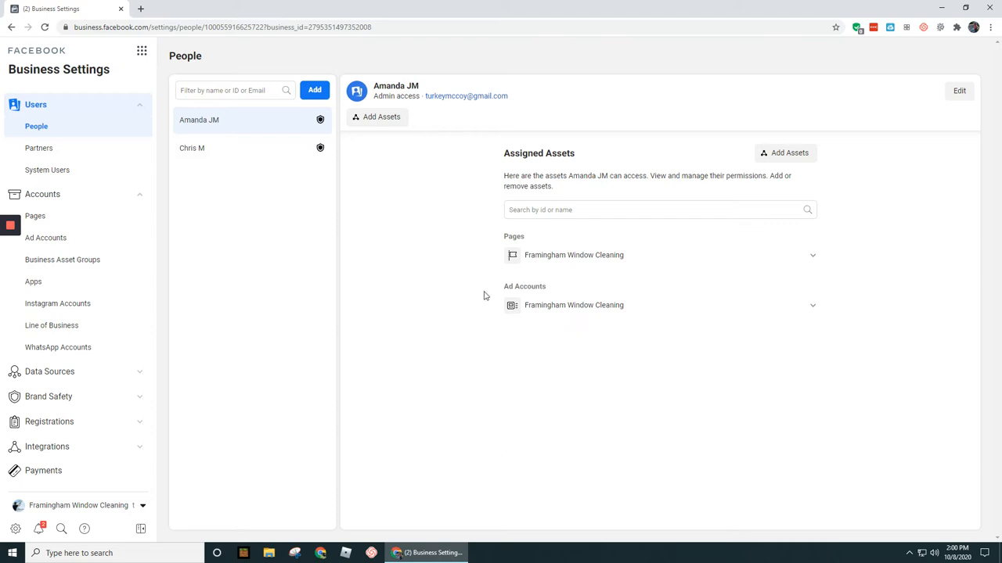
mouse_move(492, 327)
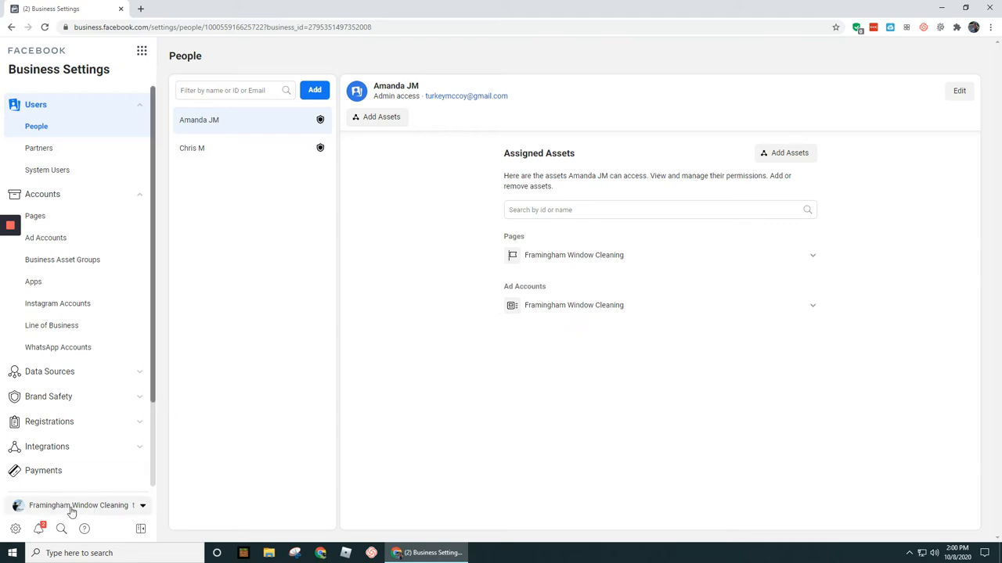
mouse_move(444, 318)
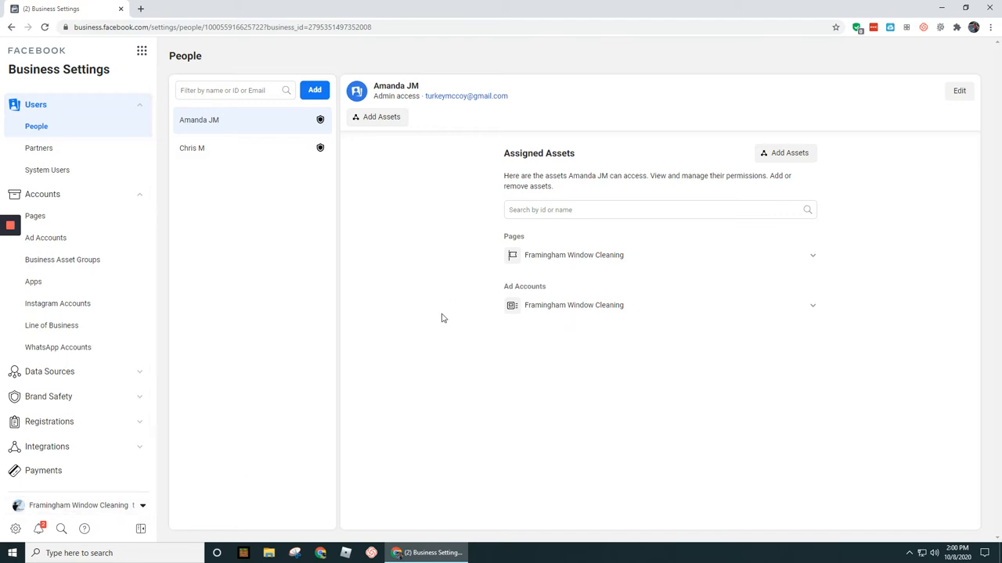
mouse_move(292, 176)
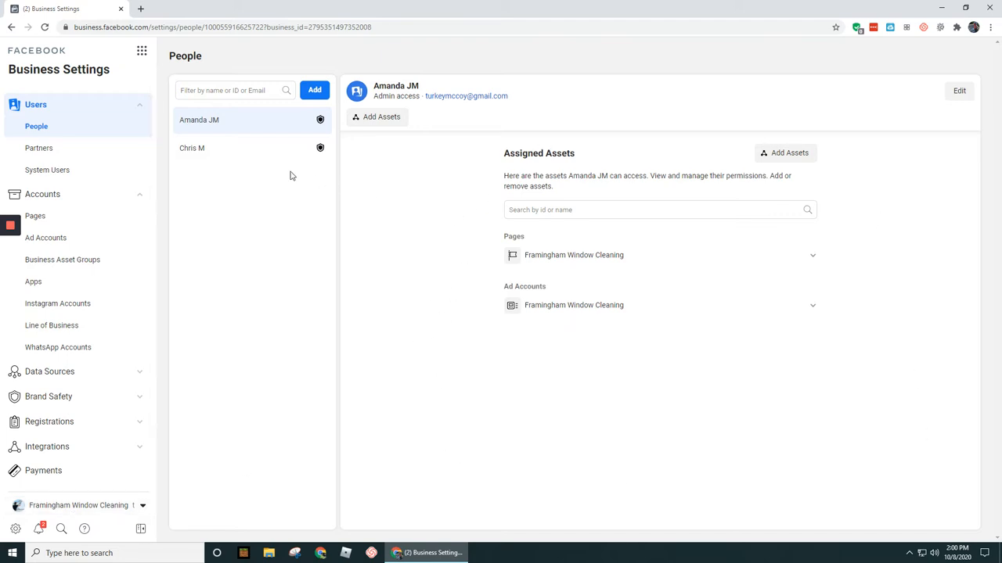
click(192, 148)
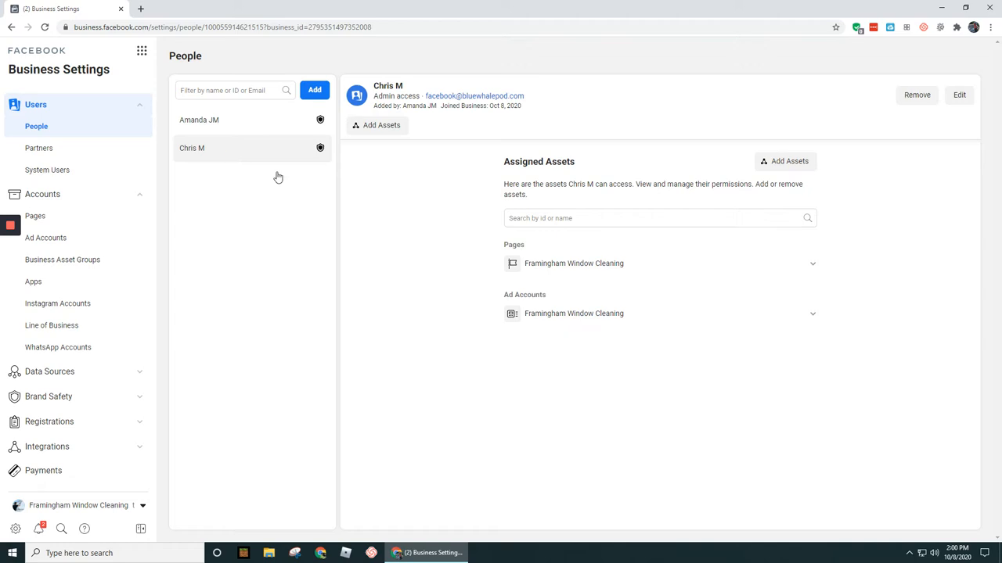
mouse_move(503, 332)
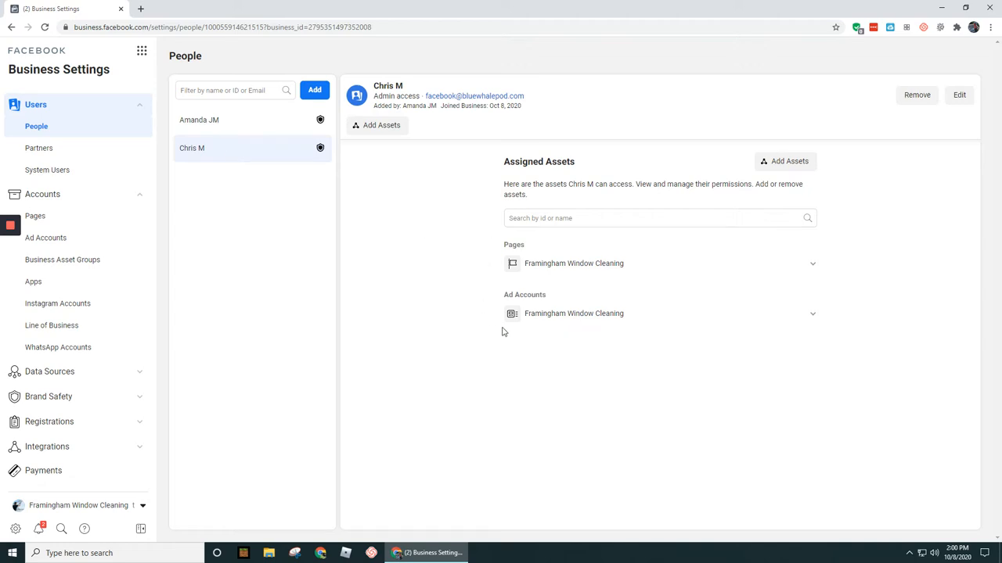
mouse_move(486, 456)
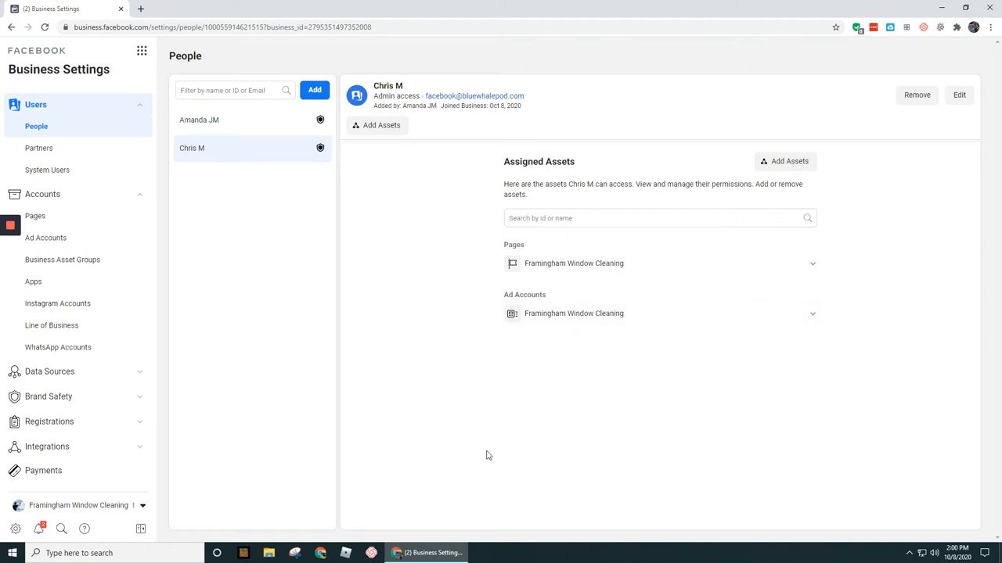
mouse_move(489, 389)
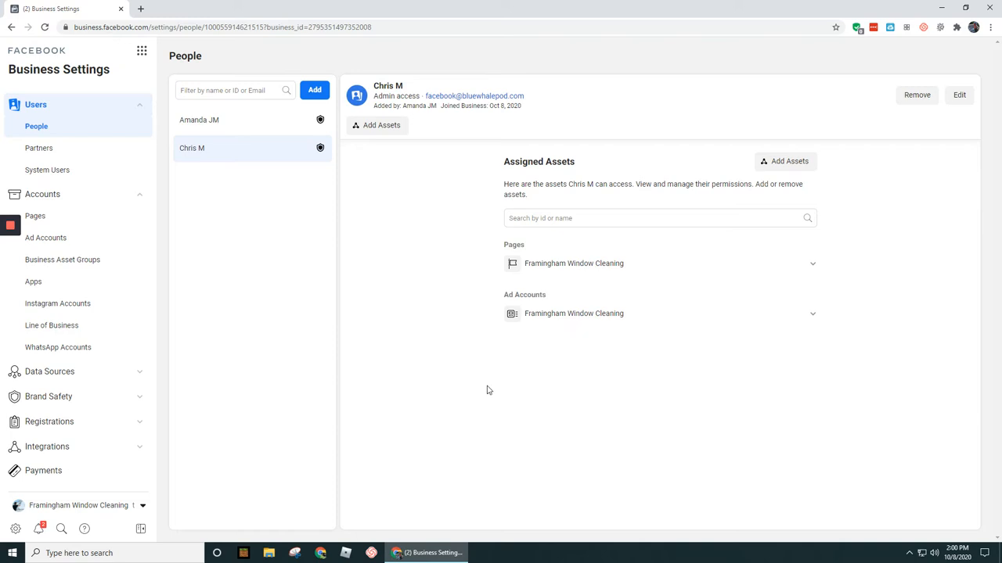
mouse_move(494, 336)
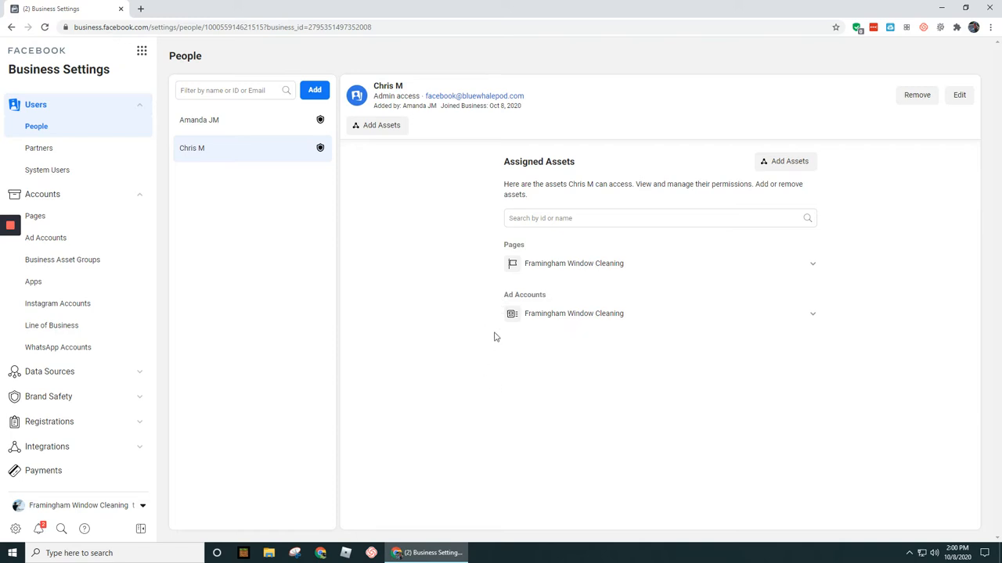
mouse_move(394, 393)
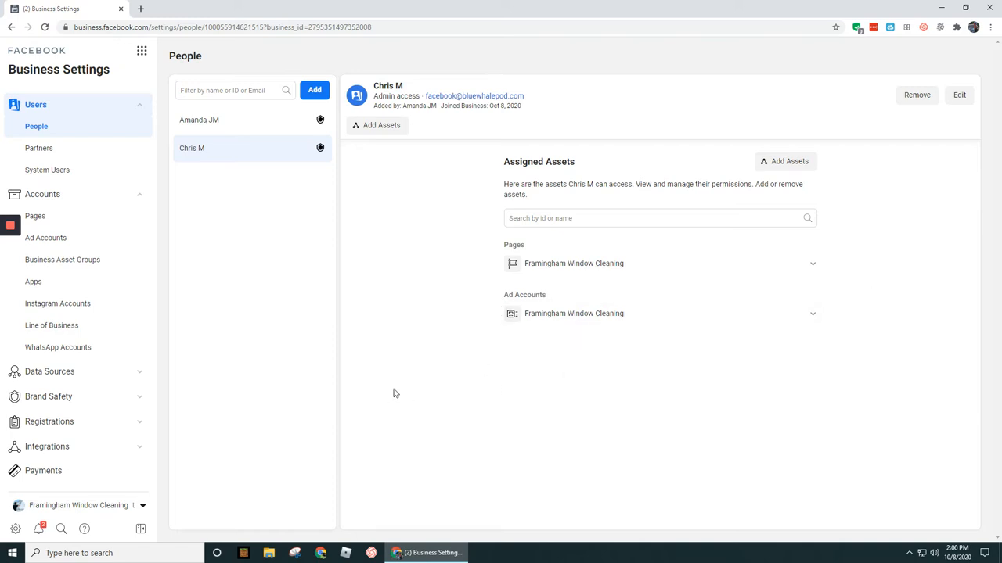
mouse_move(916, 95)
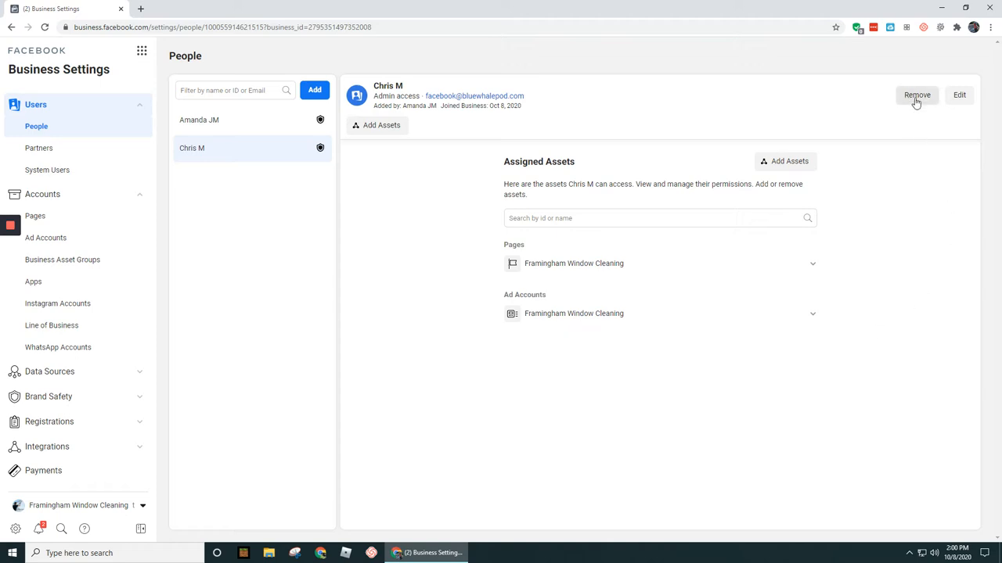
mouse_move(959, 94)
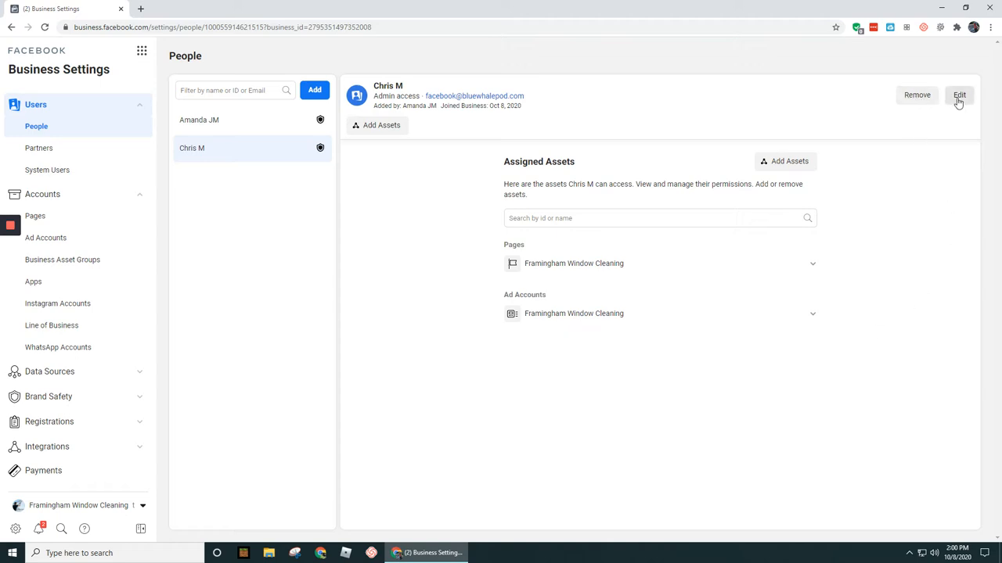
click(960, 95)
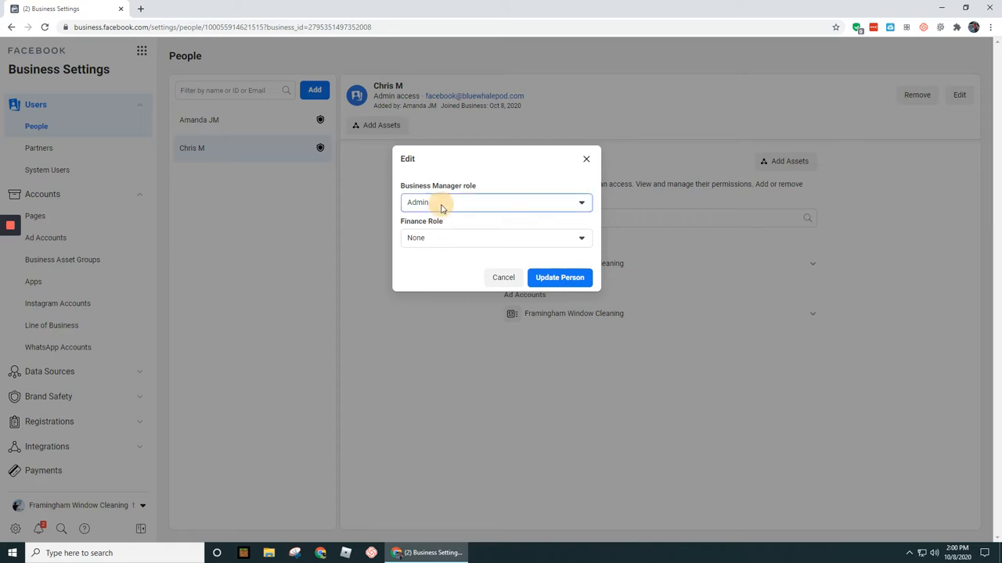
click(496, 202)
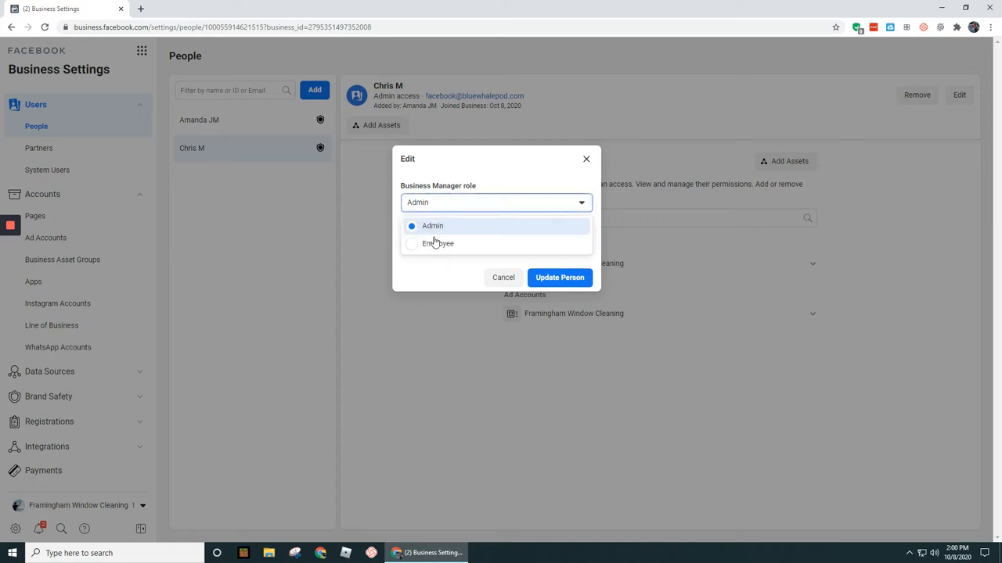
click(432, 226)
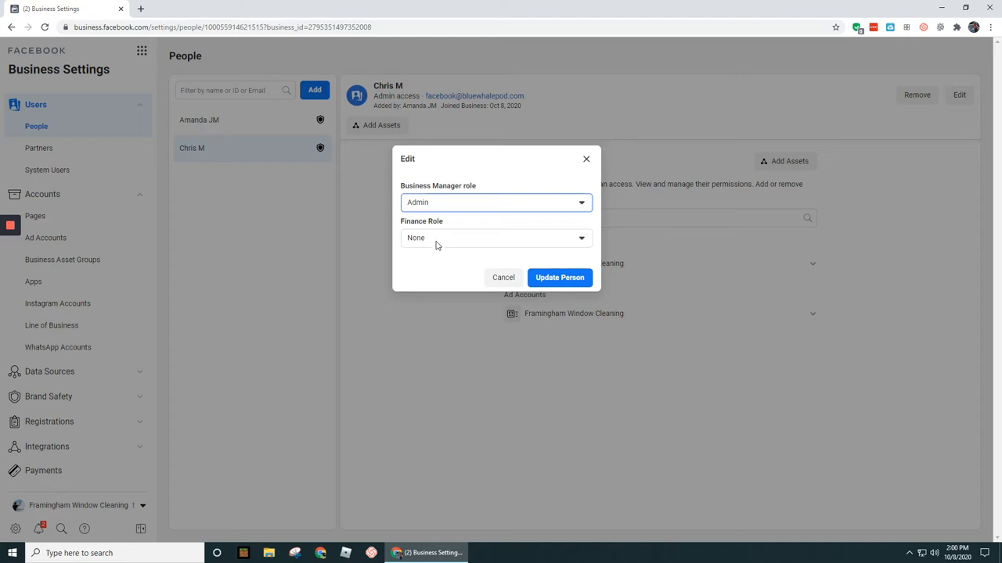
click(495, 237)
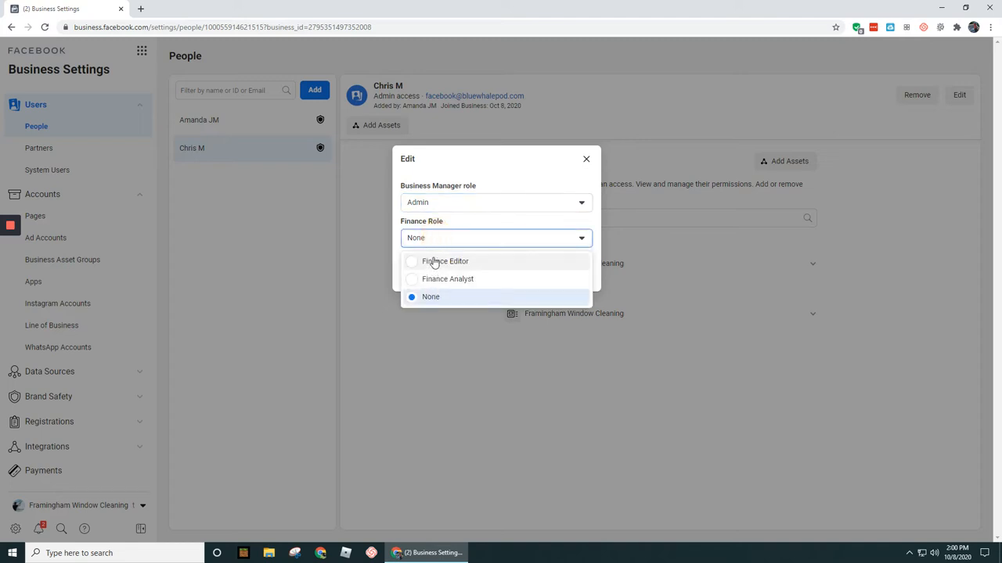
mouse_move(437, 284)
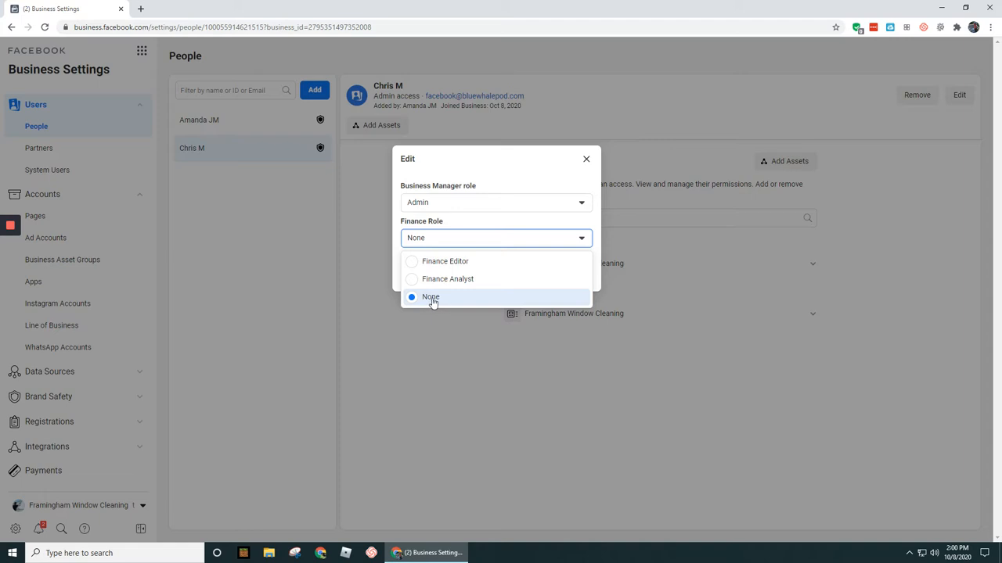
click(430, 296)
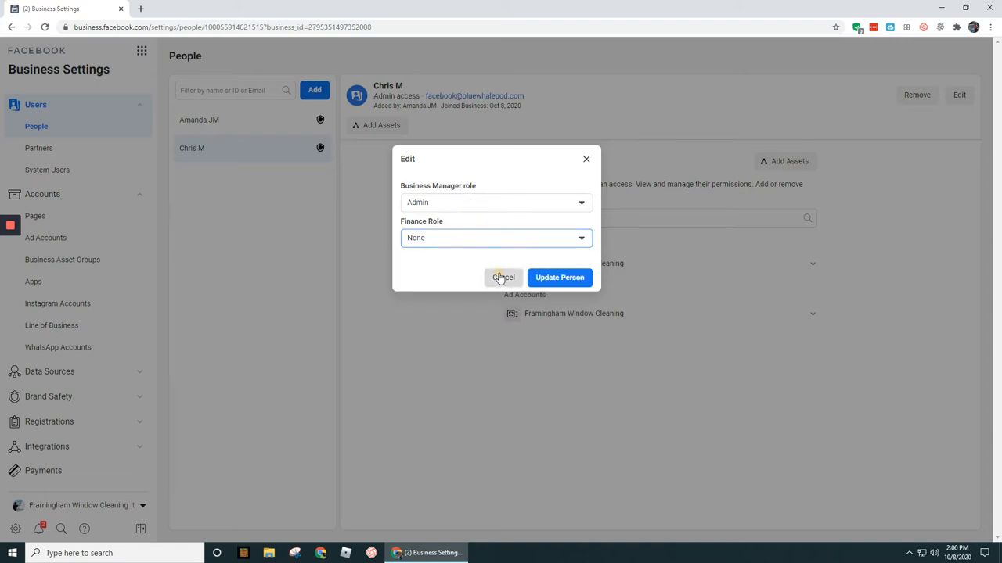
- Cancel the role edit and view Partners, listing Mobile Funnels' shared page and ad account
click(503, 277)
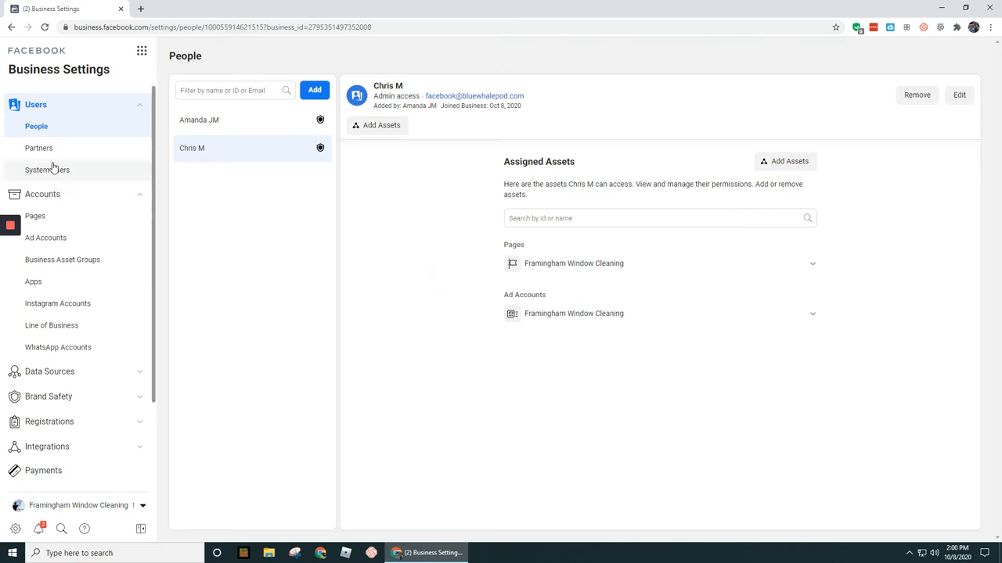
click(39, 148)
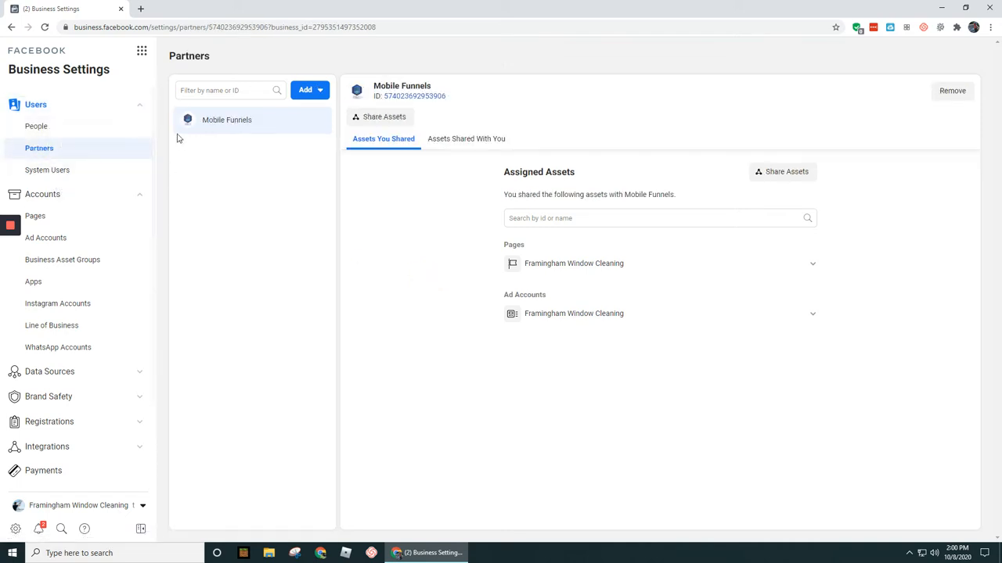
mouse_move(654, 66)
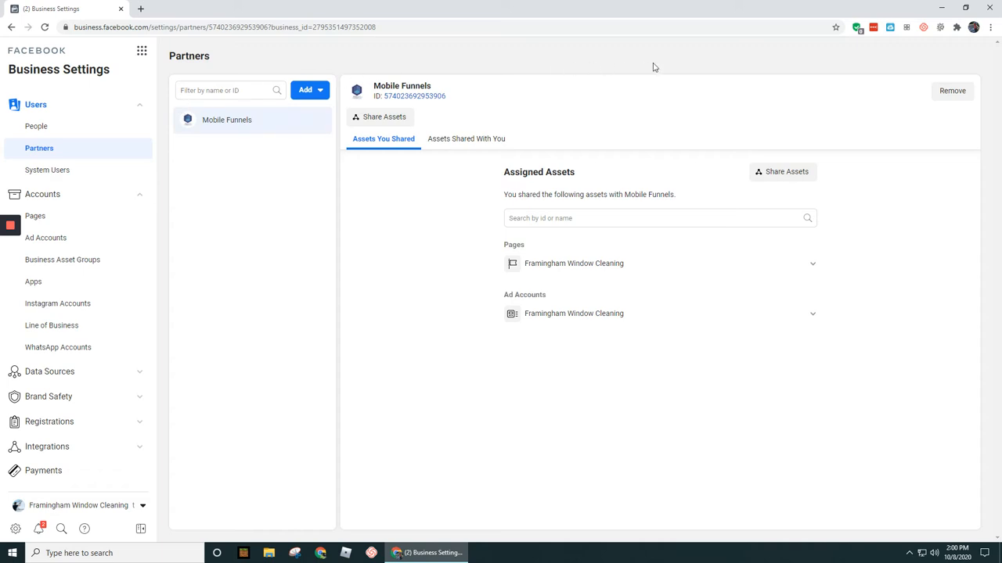
mouse_move(443, 239)
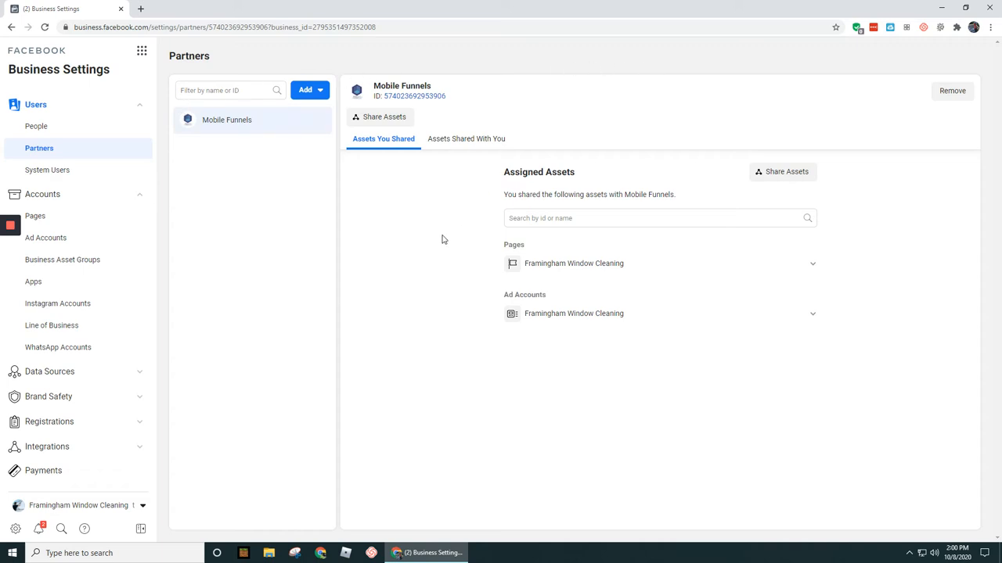
mouse_move(435, 278)
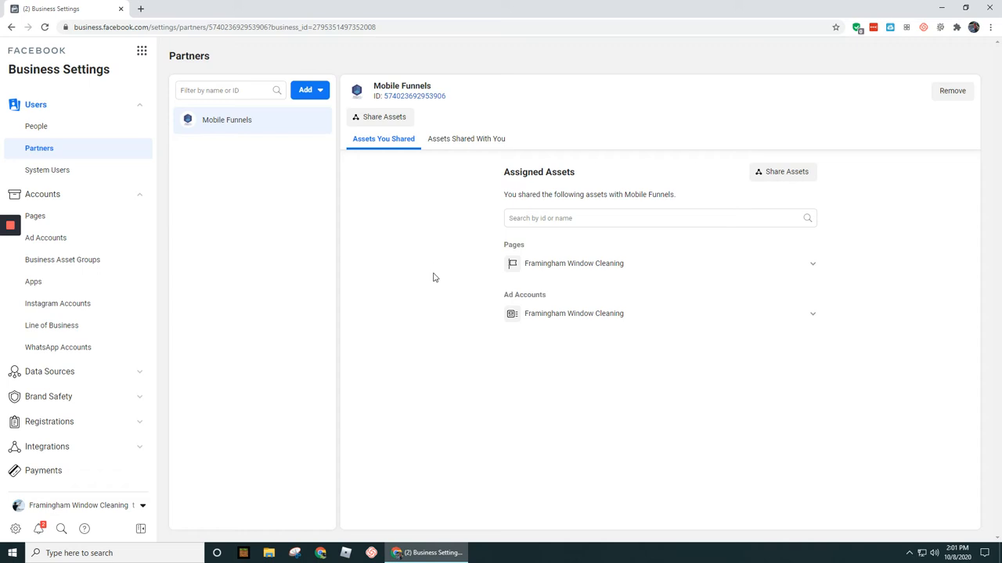
mouse_move(214, 162)
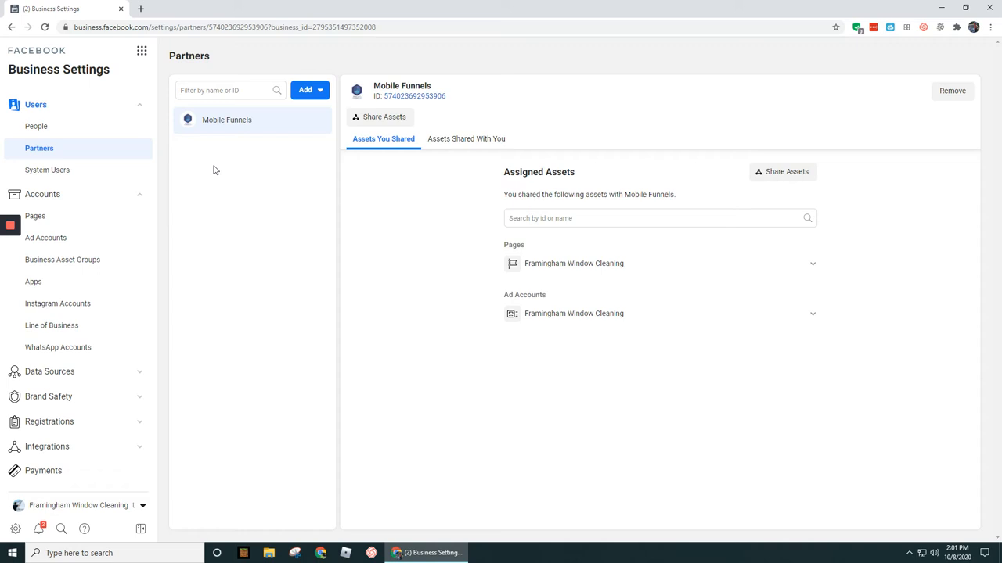
mouse_move(206, 234)
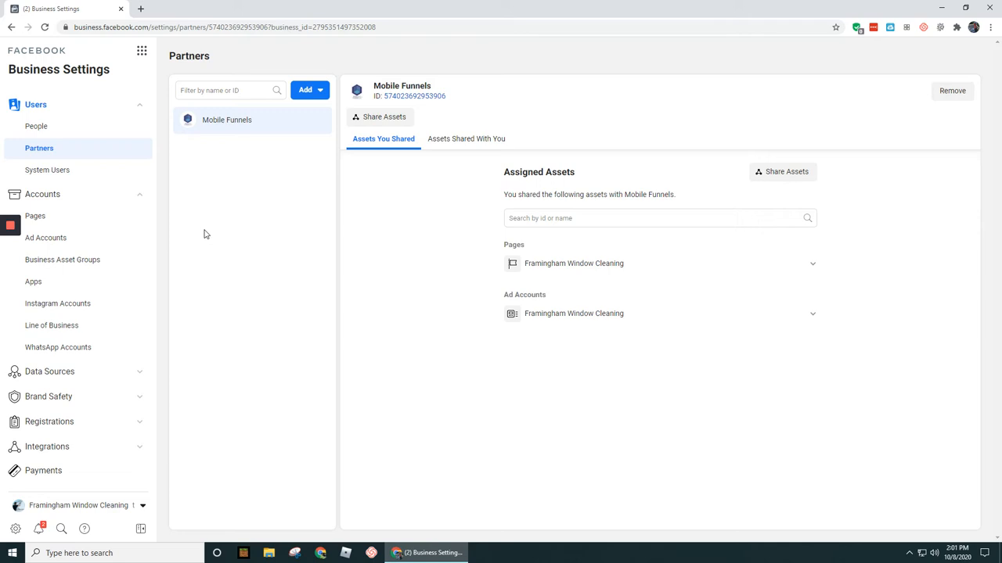
mouse_move(147, 256)
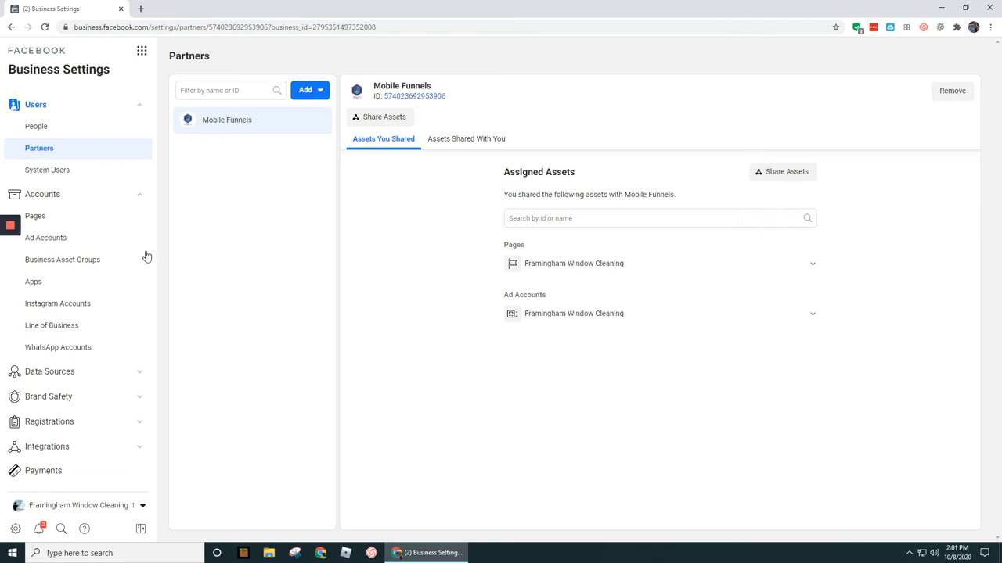
mouse_move(608, 507)
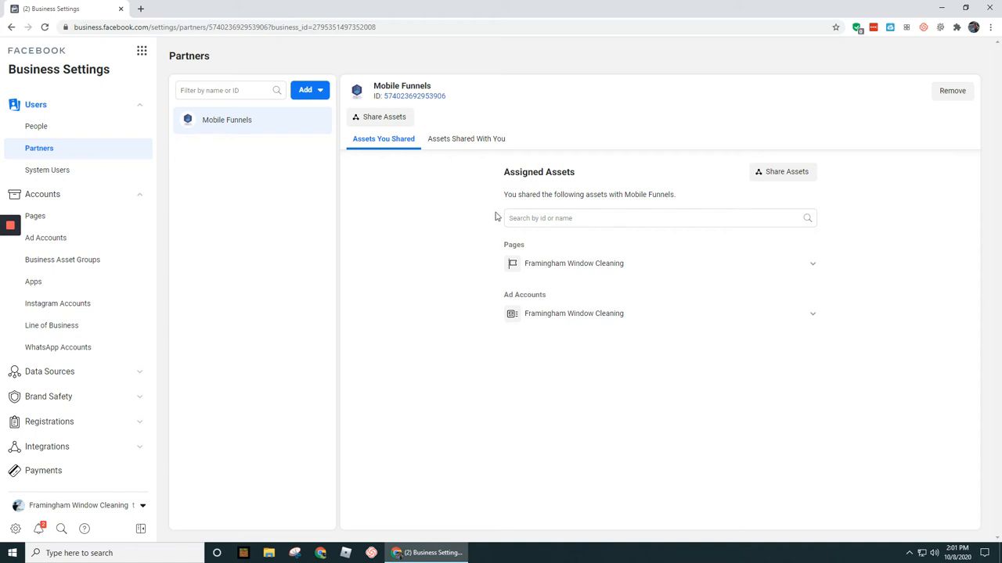
mouse_move(493, 267)
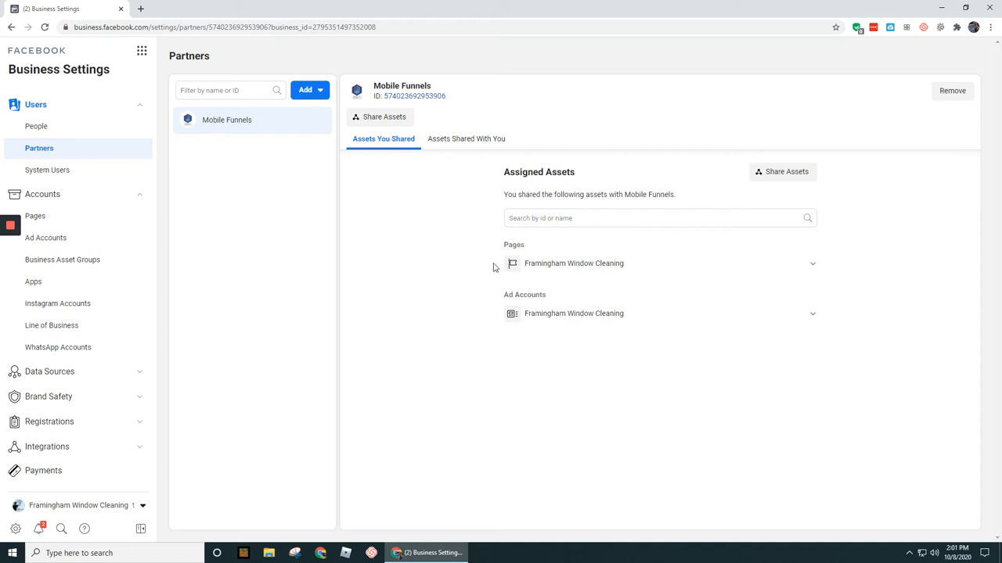
mouse_move(633, 343)
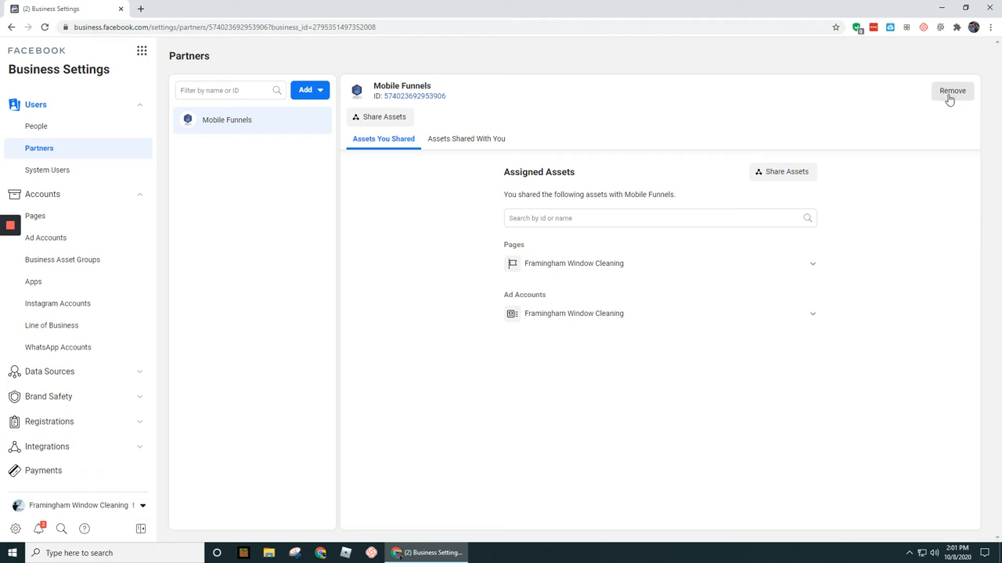
mouse_move(896, 102)
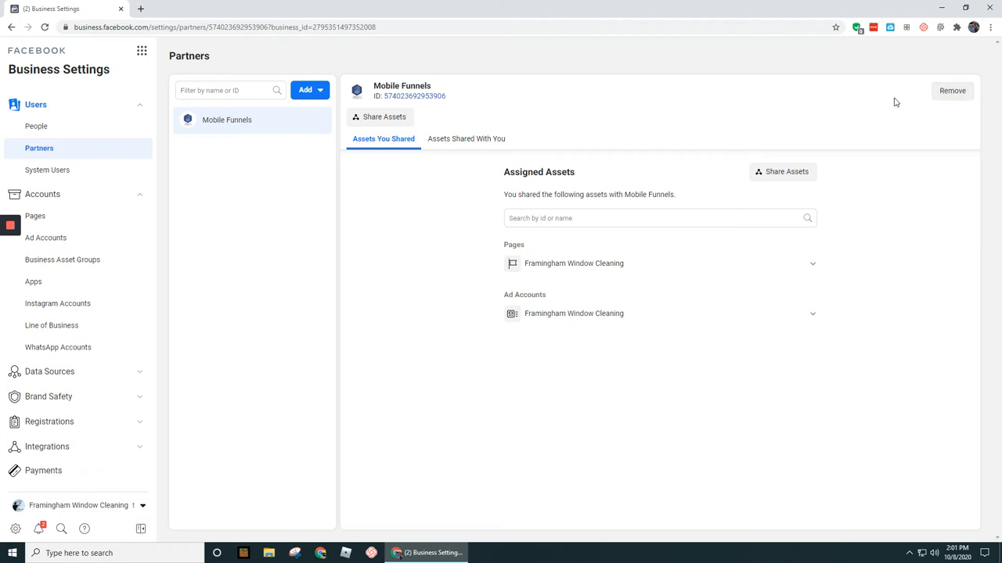
mouse_move(887, 95)
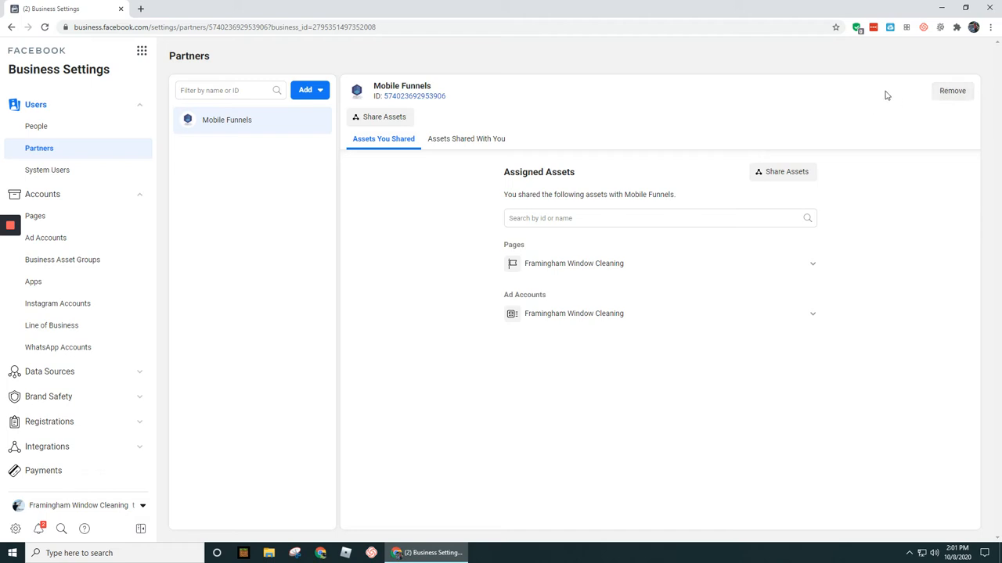
mouse_move(878, 95)
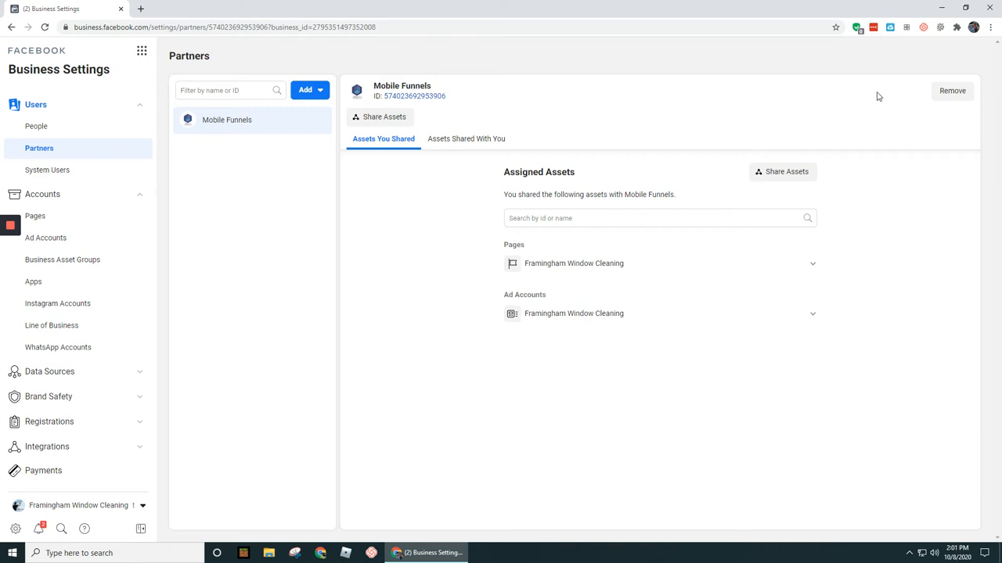
mouse_move(896, 229)
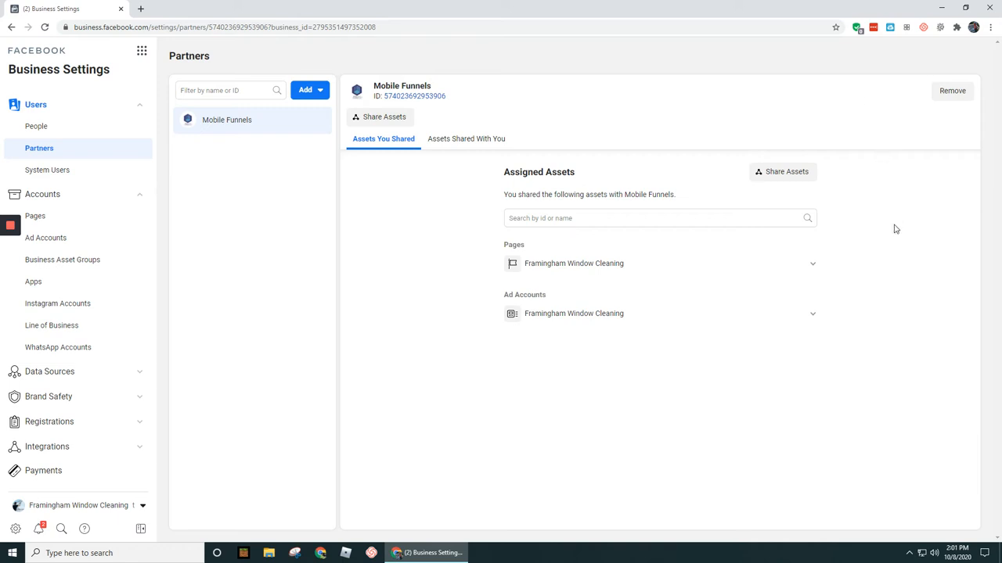
mouse_move(433, 280)
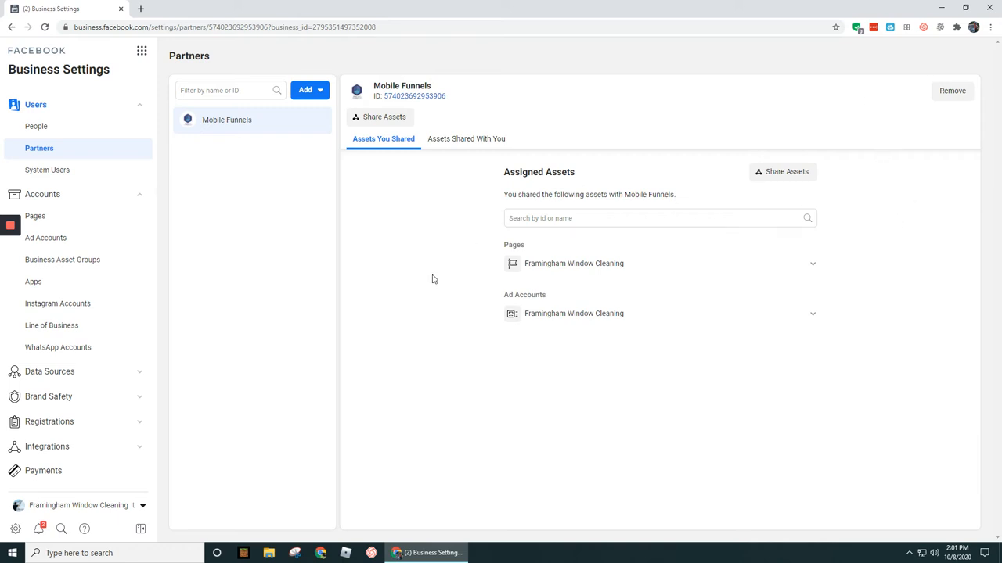
mouse_move(438, 270)
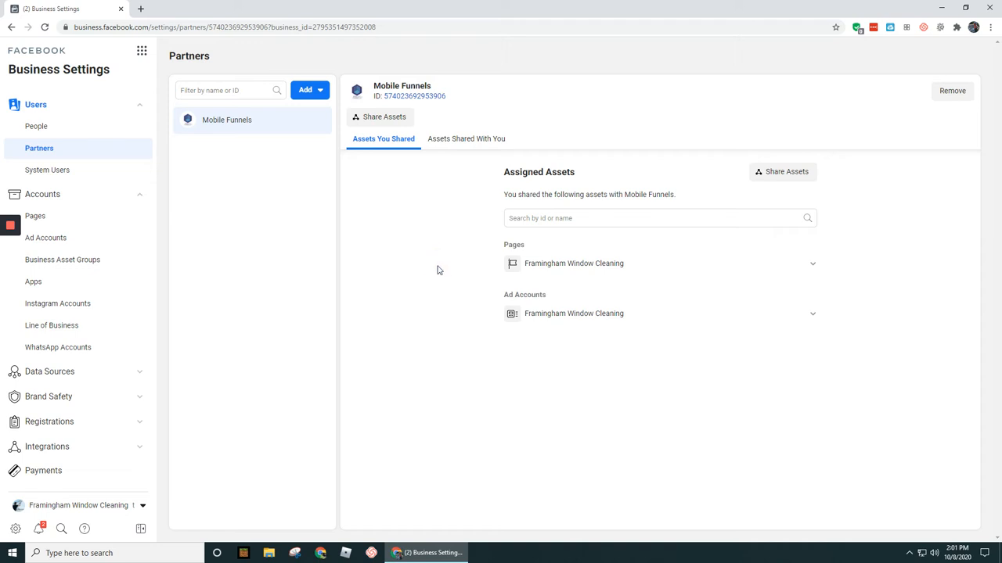
mouse_move(419, 238)
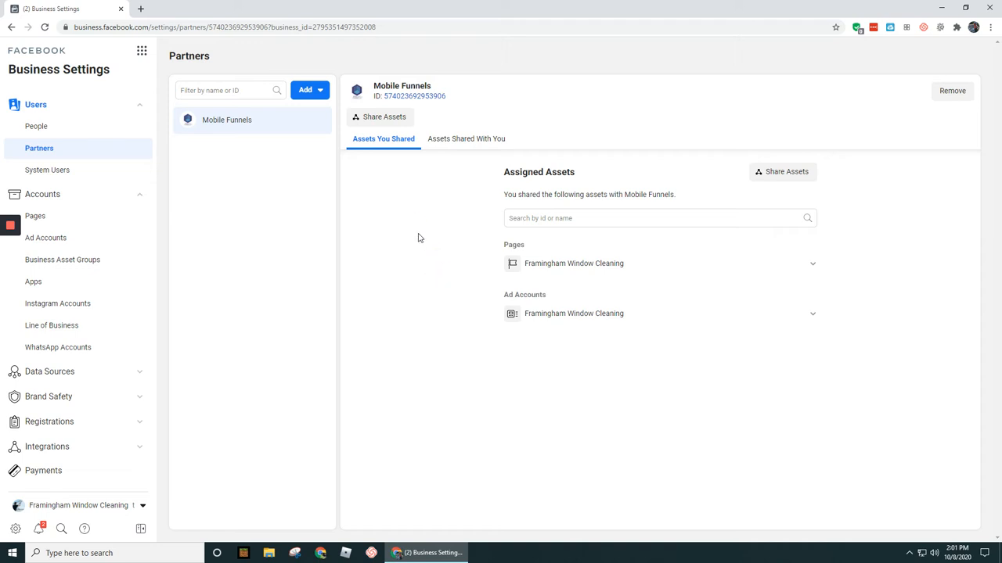
mouse_move(395, 234)
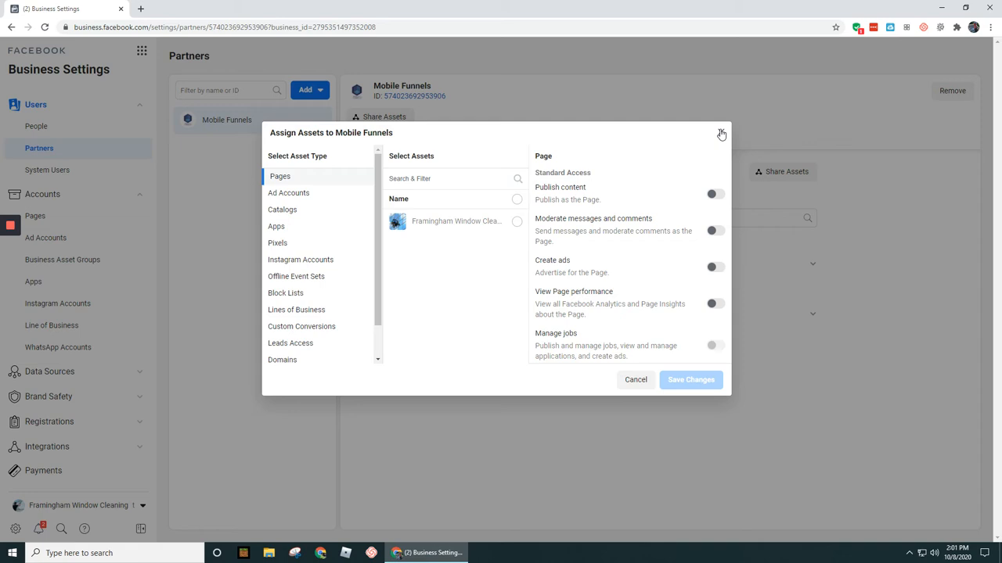
click(720, 133)
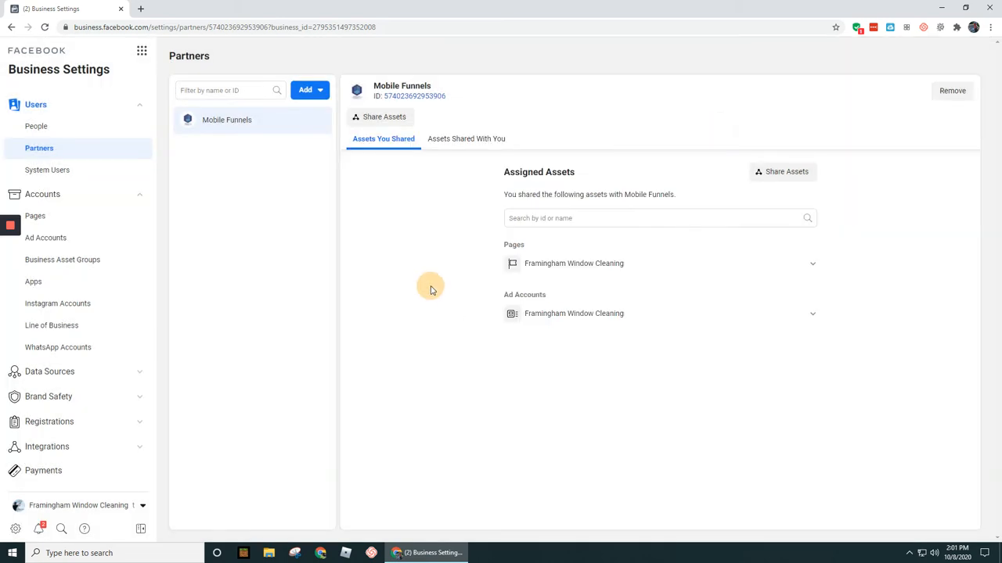
mouse_move(407, 241)
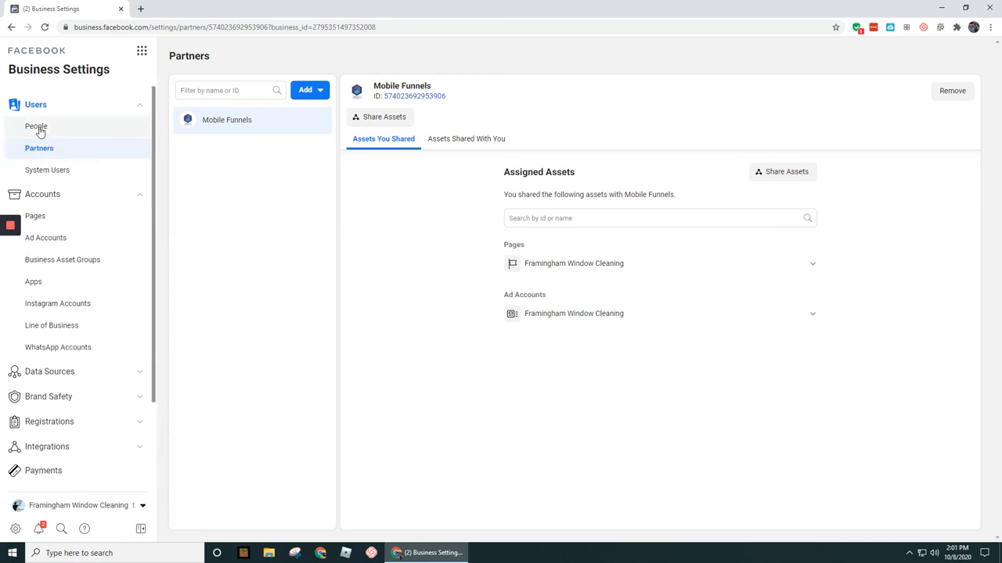
click(47, 170)
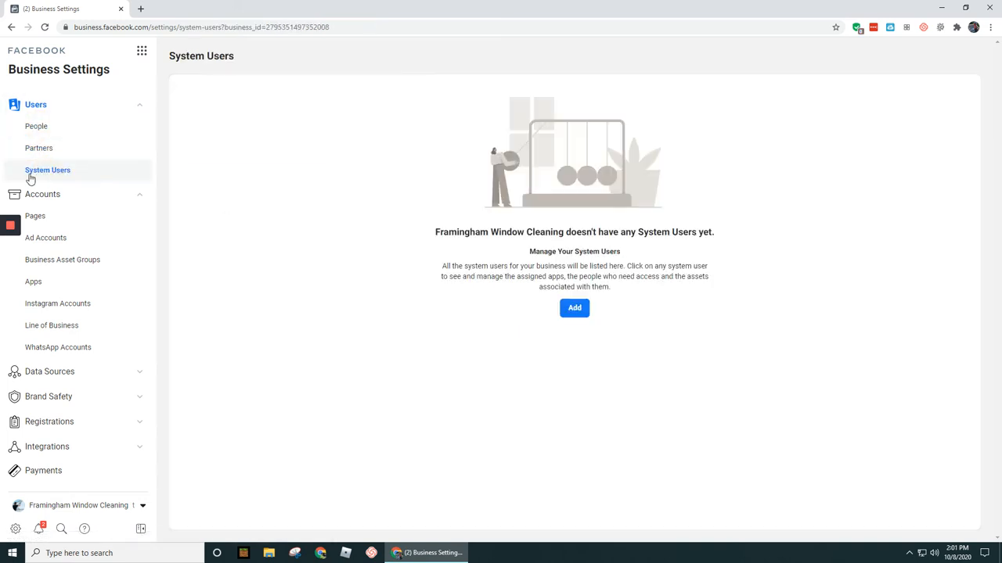
mouse_move(36, 126)
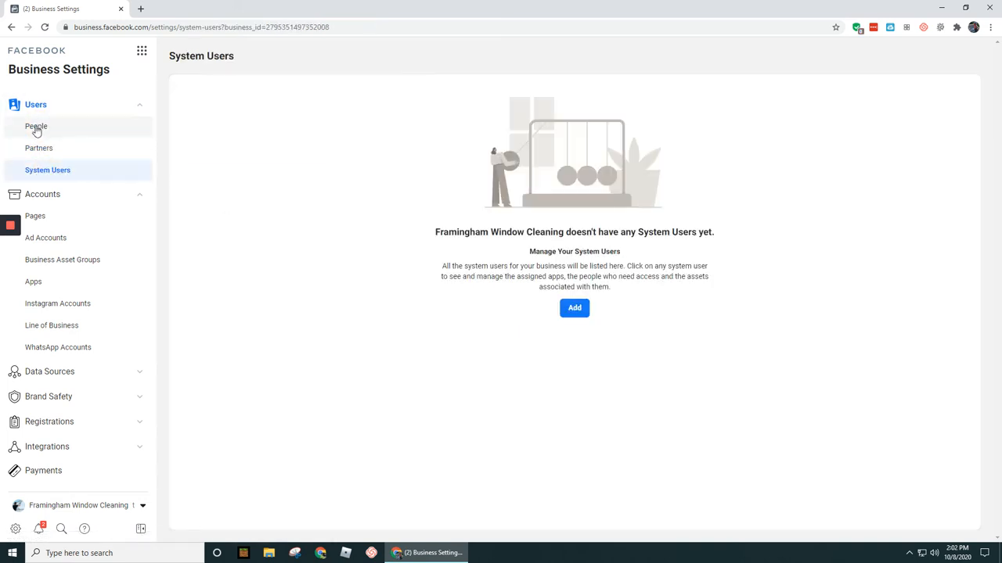
click(36, 126)
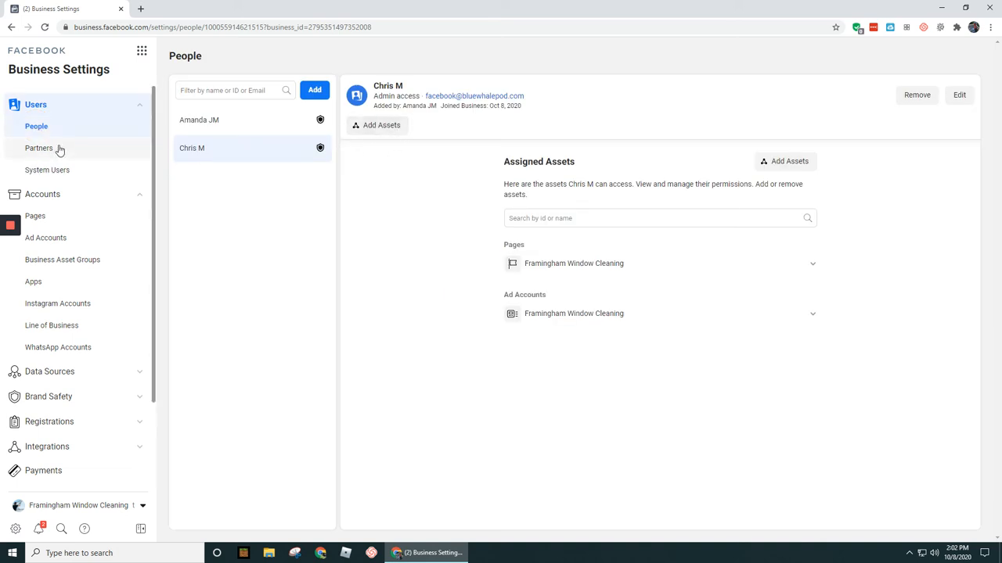
click(39, 148)
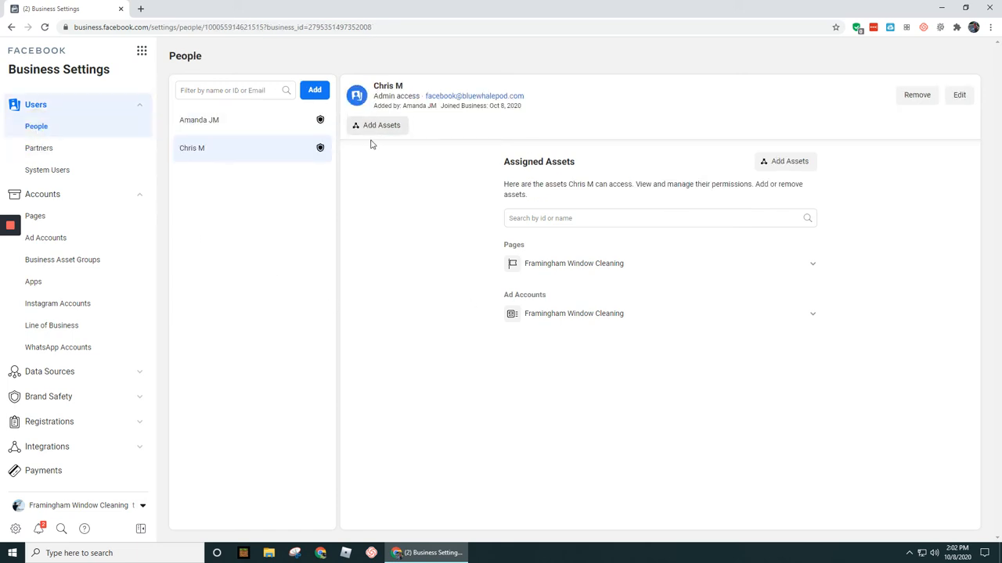
mouse_move(381, 151)
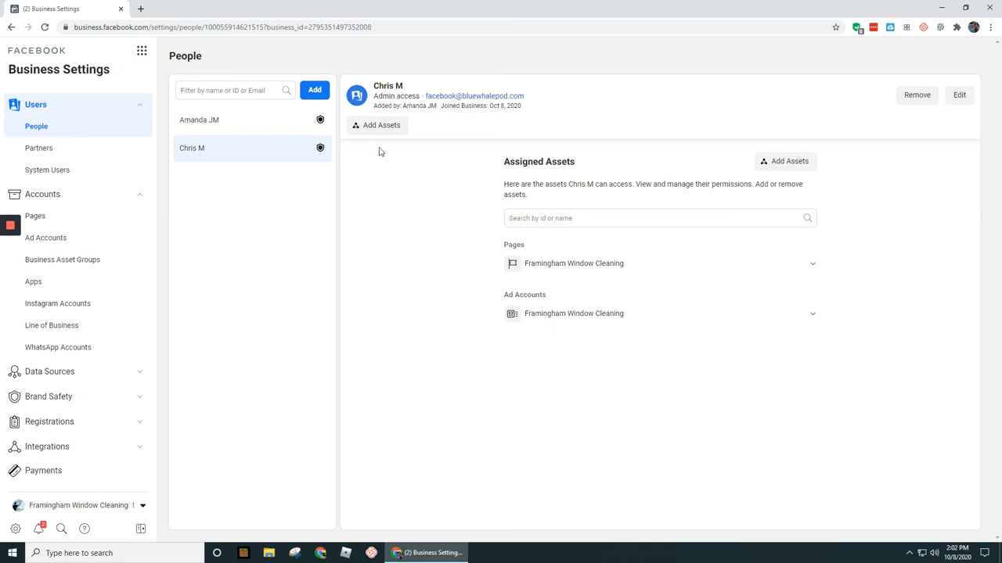
click(376, 125)
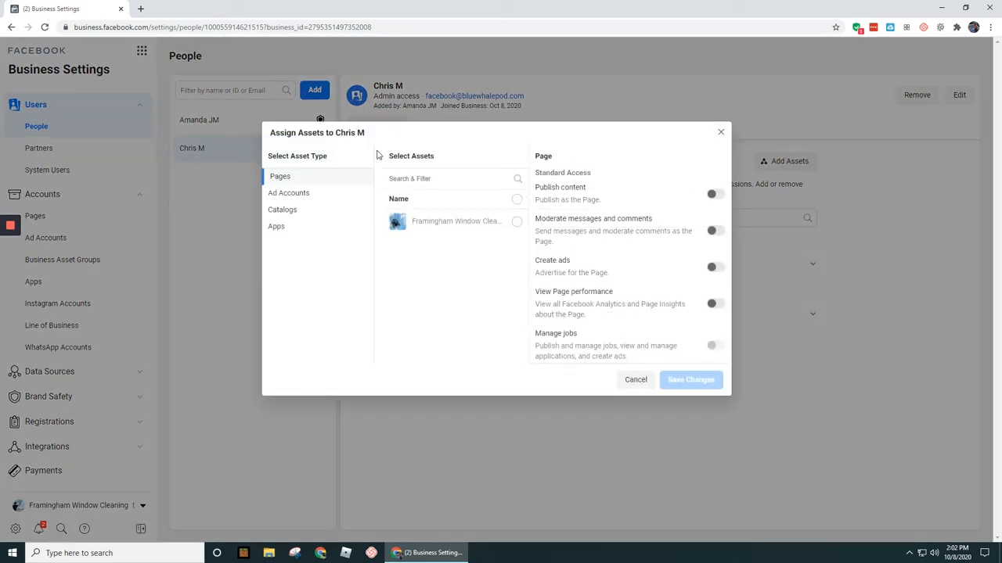
mouse_move(342, 403)
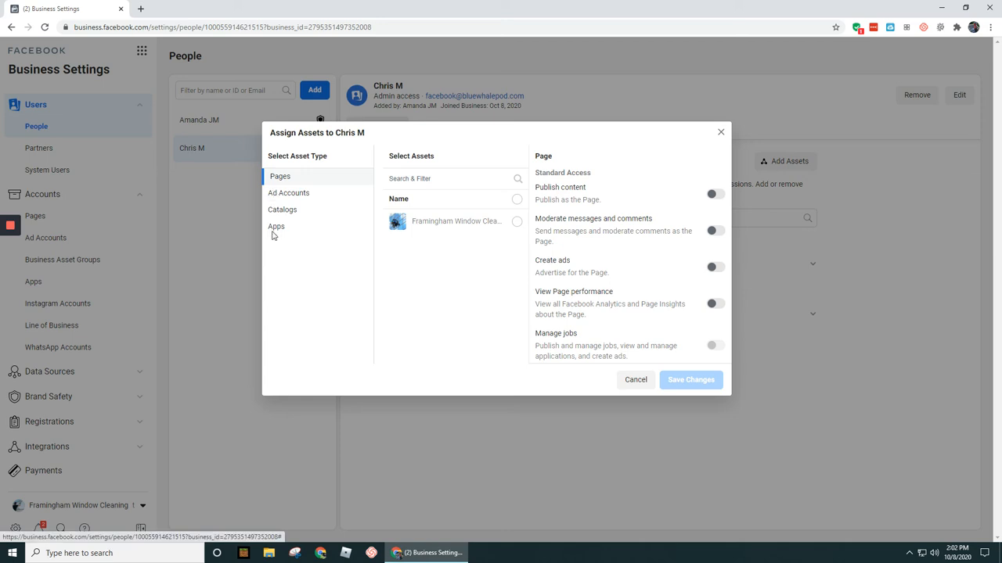
mouse_move(275, 227)
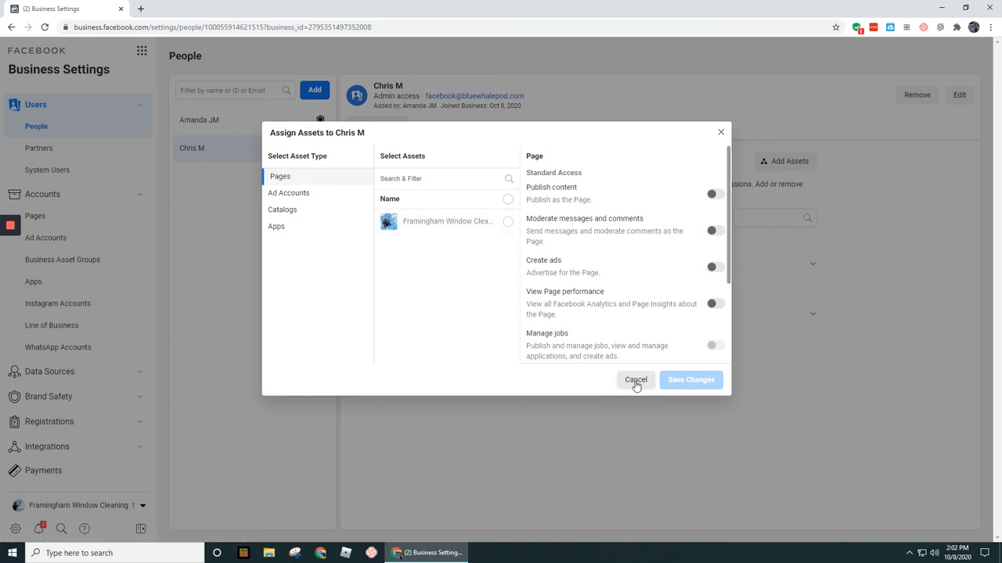
click(635, 380)
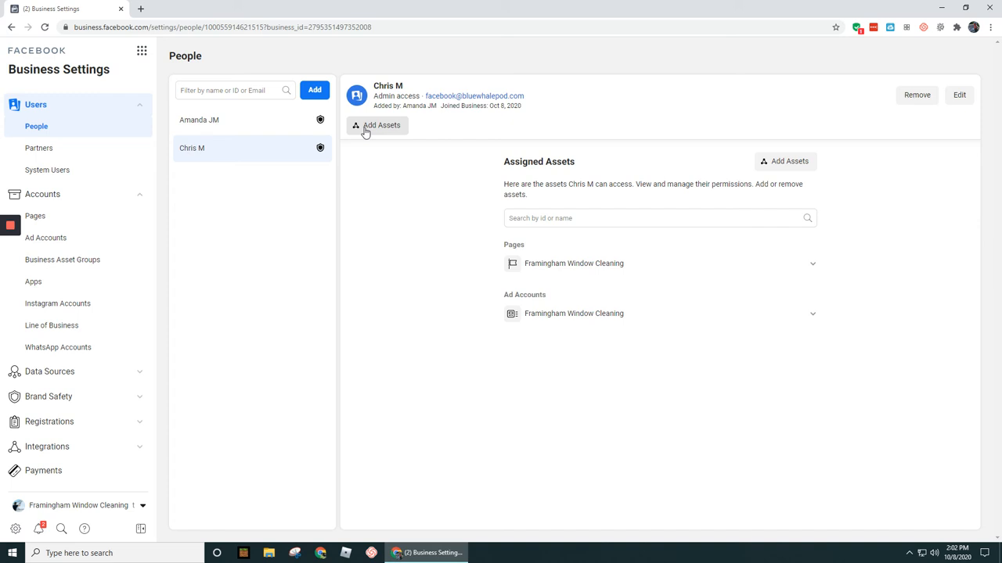
click(382, 125)
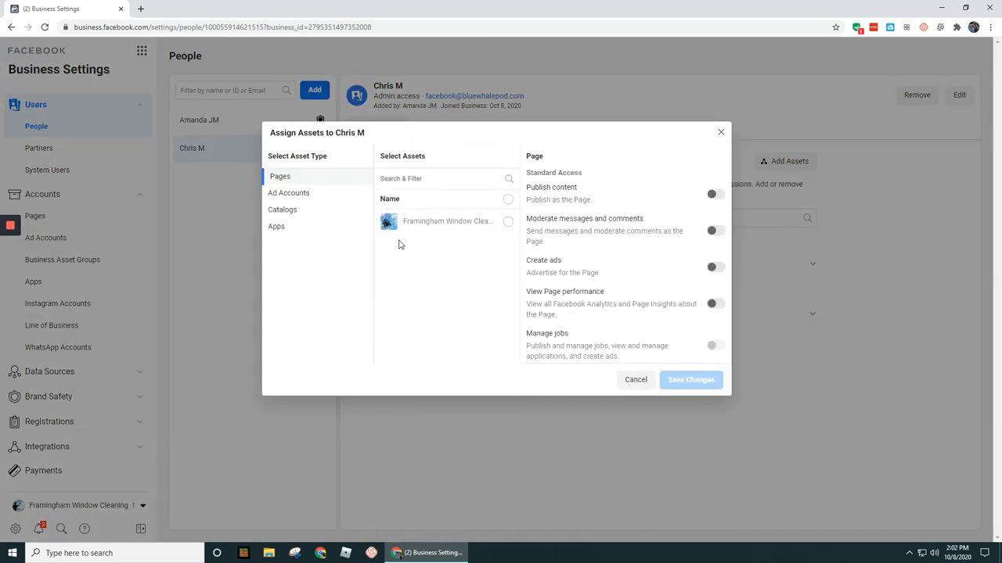
click(289, 192)
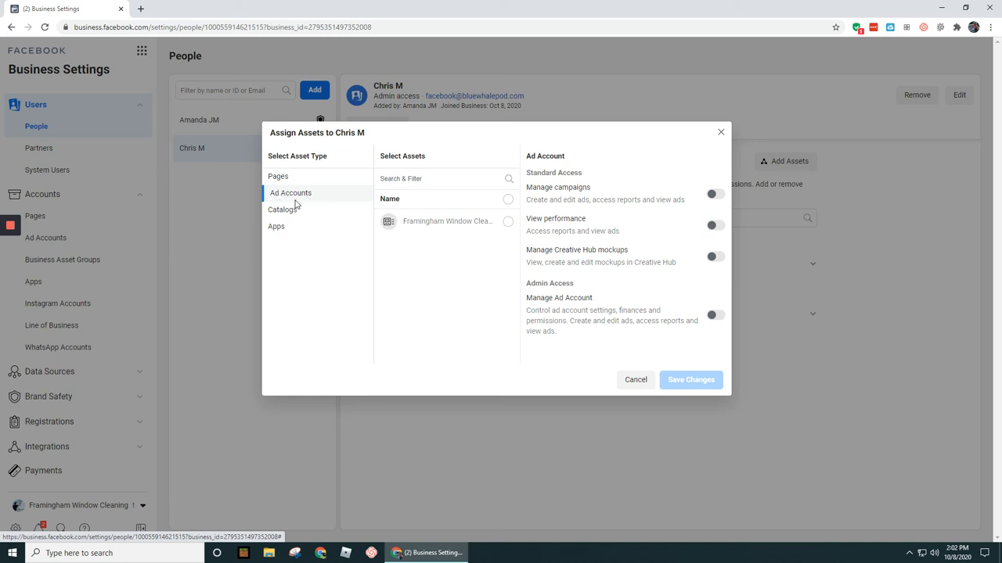
mouse_move(514, 319)
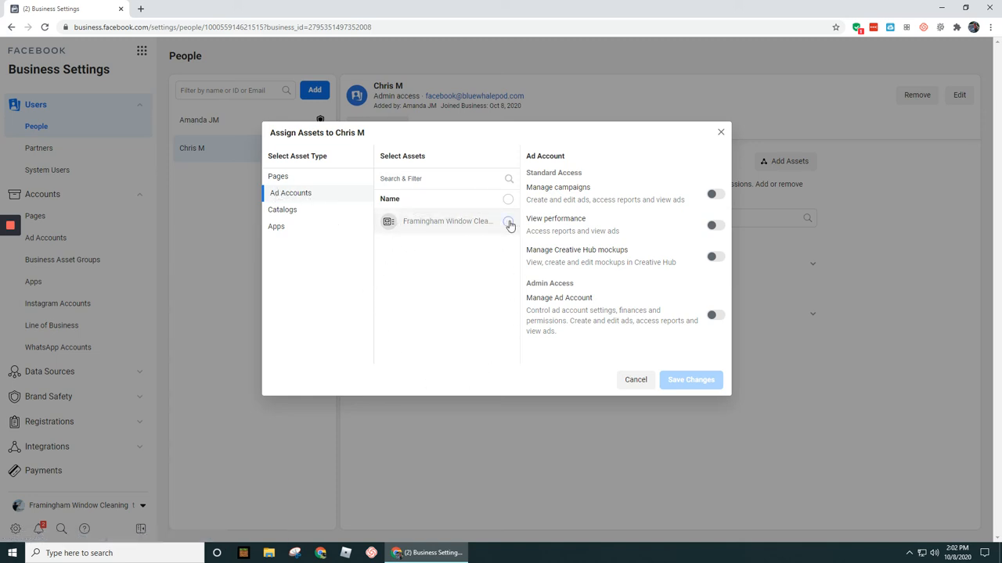
click(508, 221)
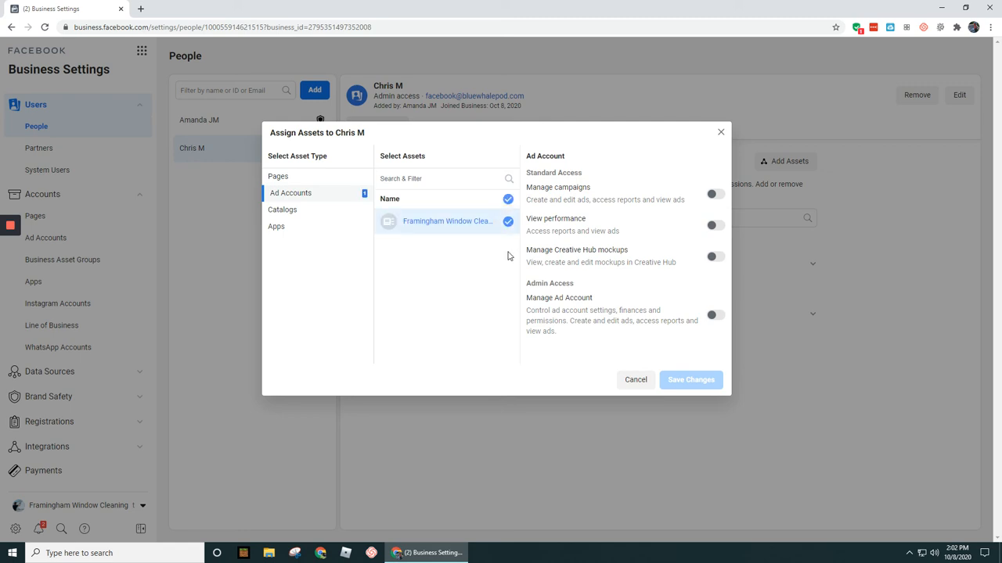
mouse_move(427, 394)
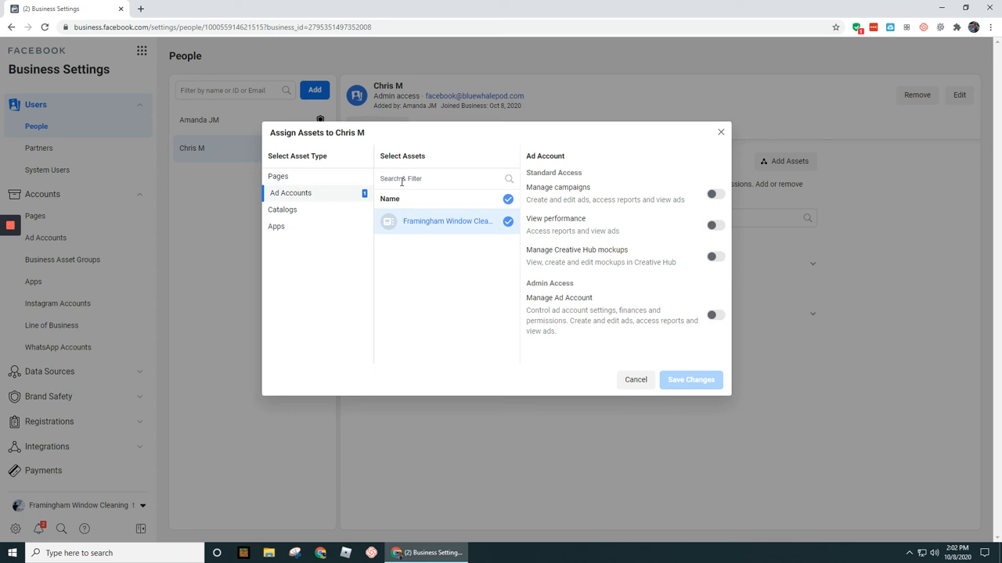
mouse_move(568, 318)
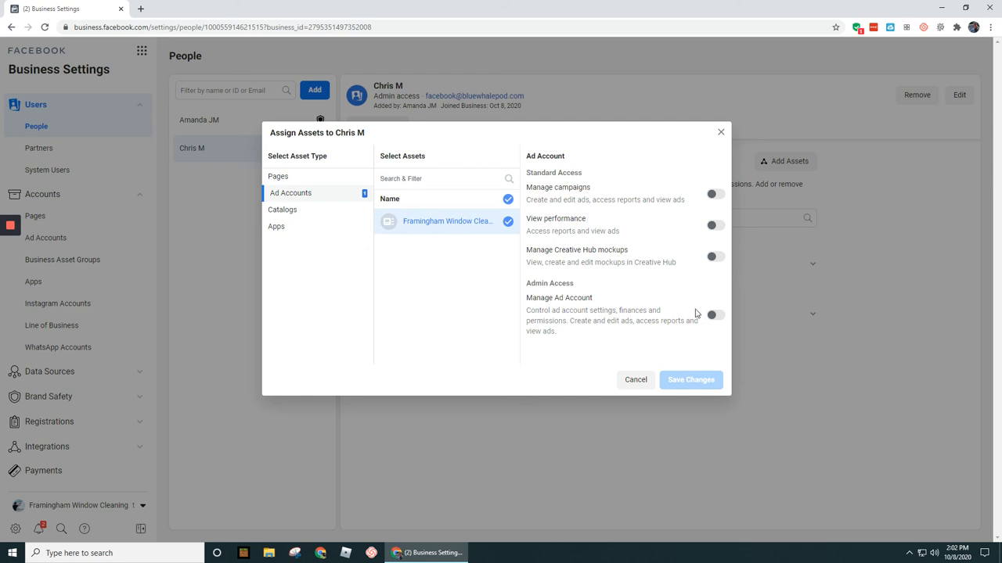
mouse_move(712, 329)
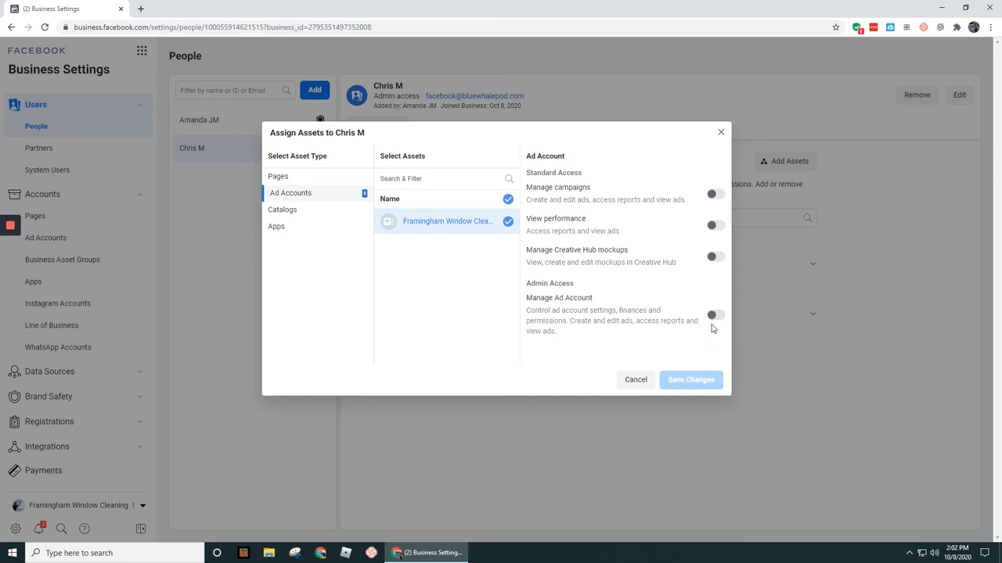
click(714, 315)
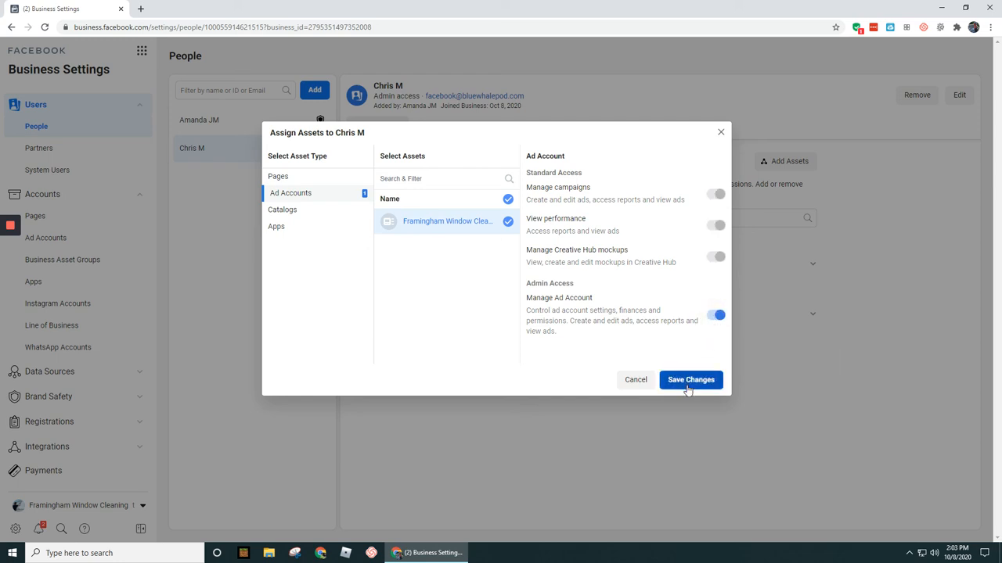
mouse_move(687, 357)
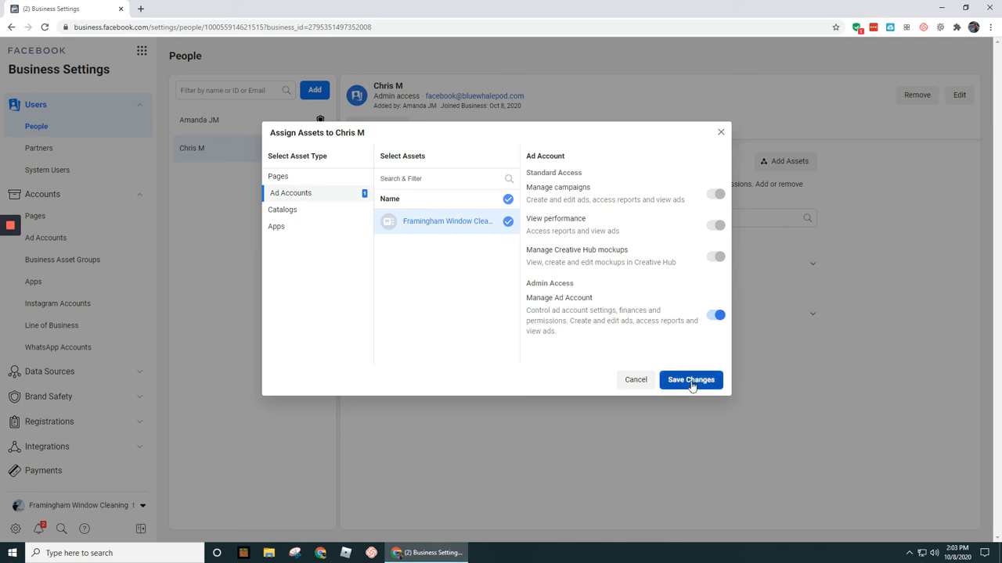
click(690, 380)
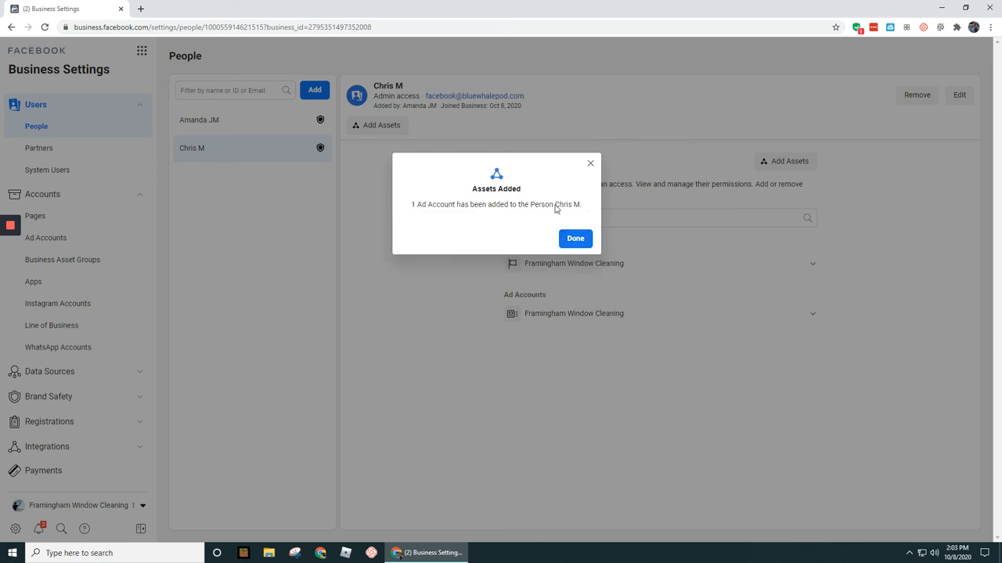
click(576, 238)
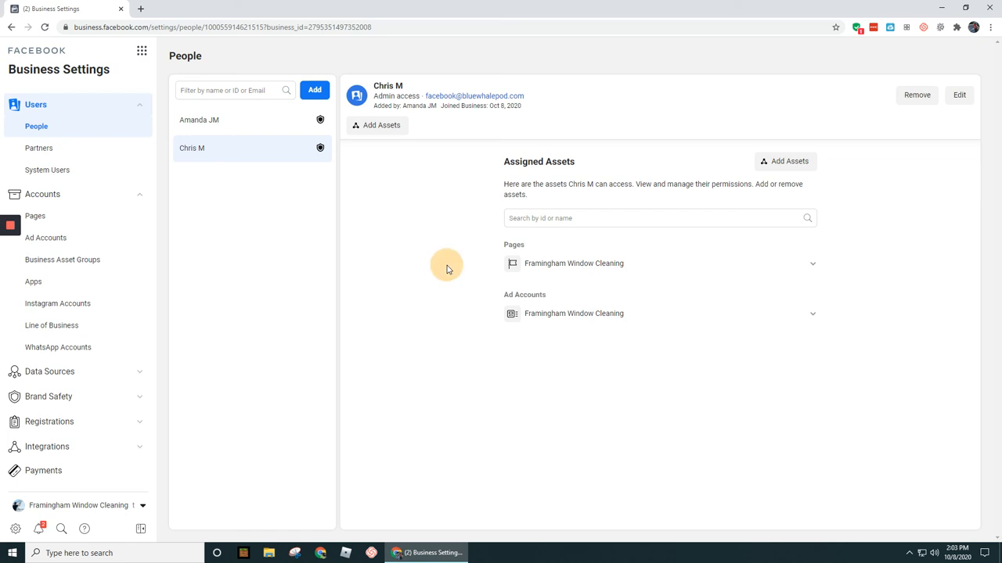
mouse_move(428, 194)
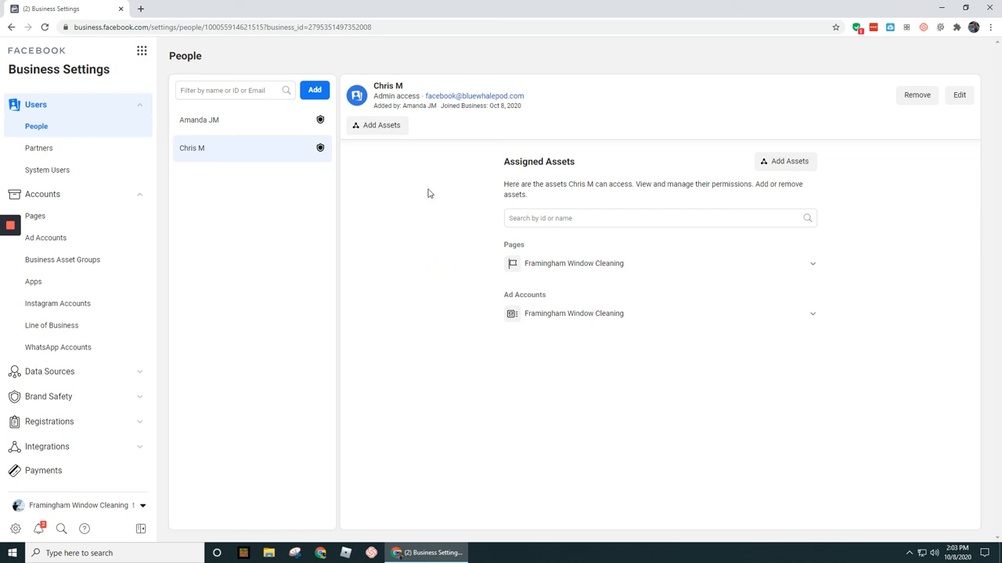
mouse_move(394, 228)
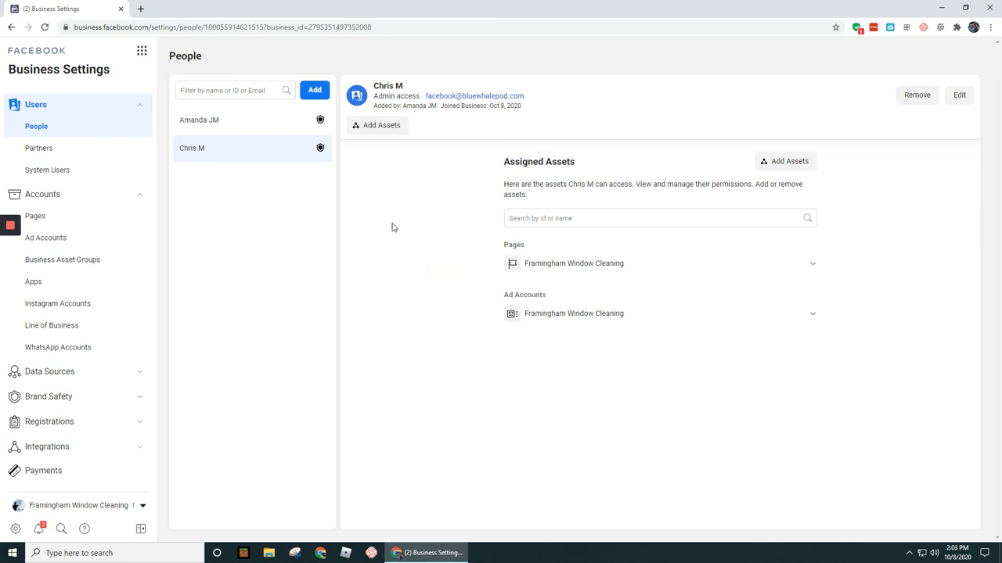